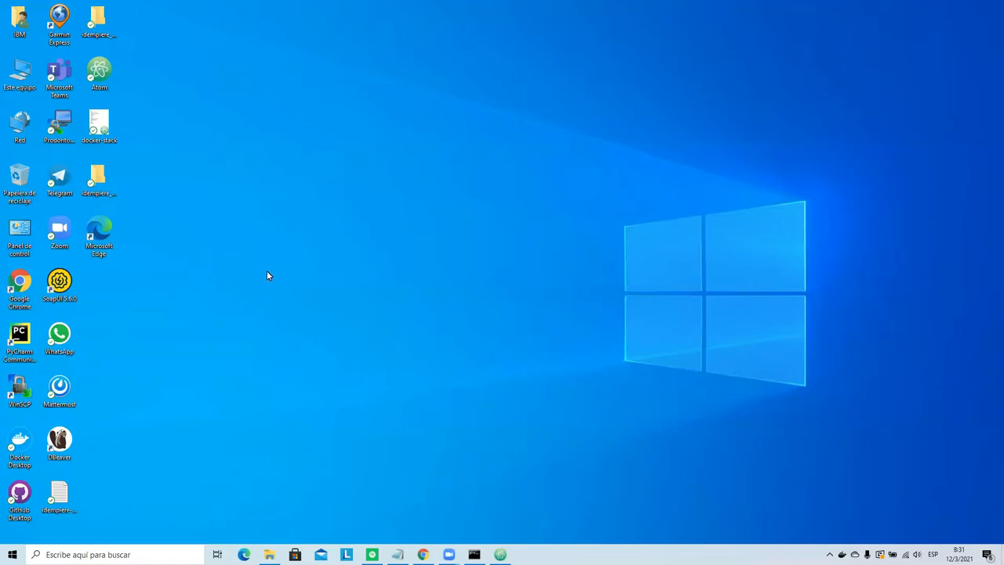
mouse_move(396, 327)
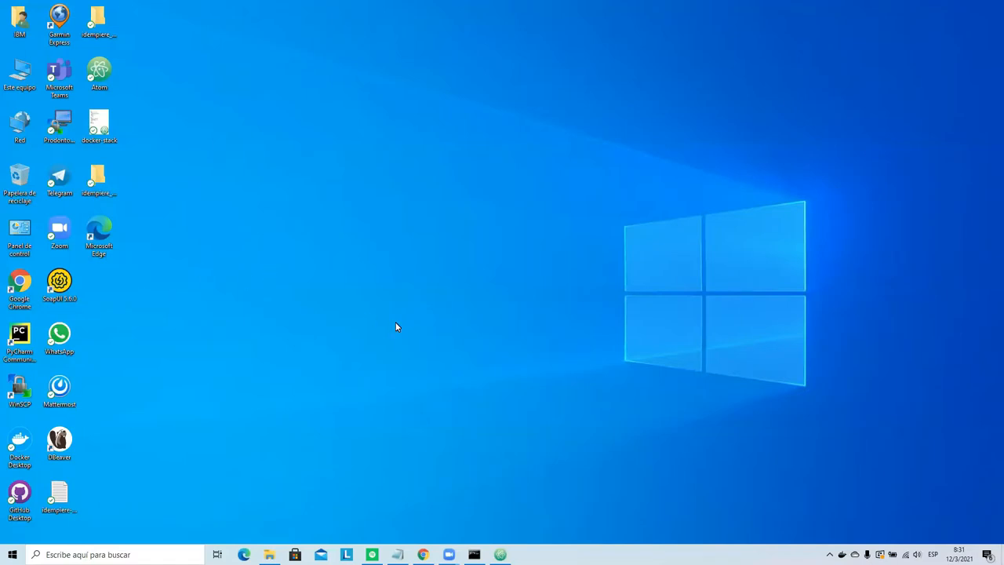
mouse_move(364, 291)
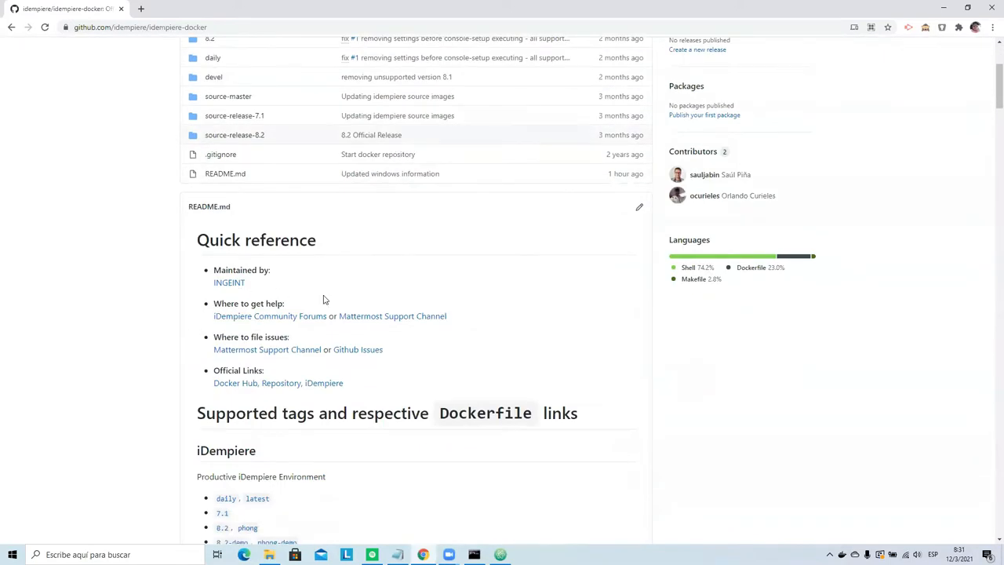
Scroll the idempiere-docker README to Getting Started and select the postgres docker run command.
scroll("down", 3)
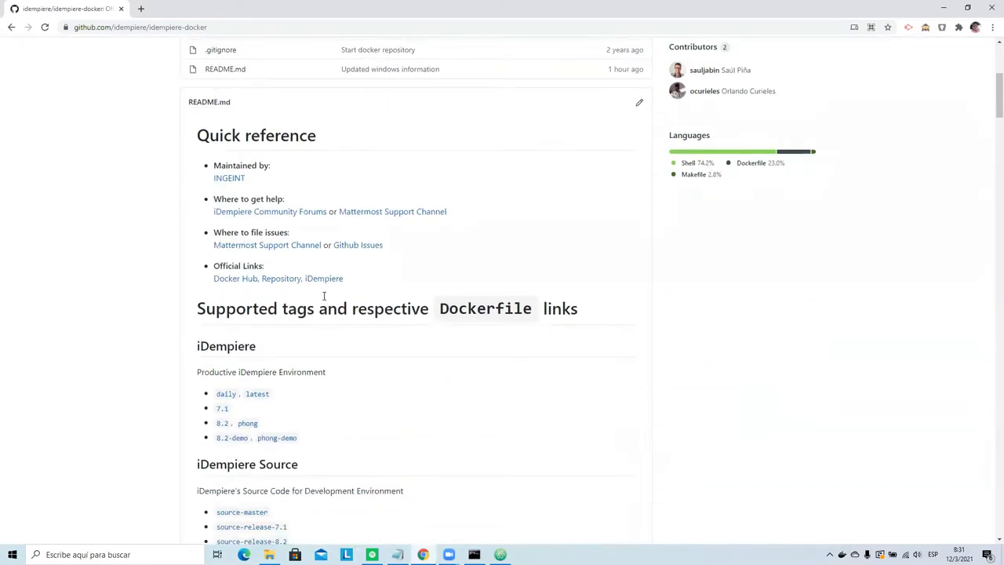
scroll("down", 3)
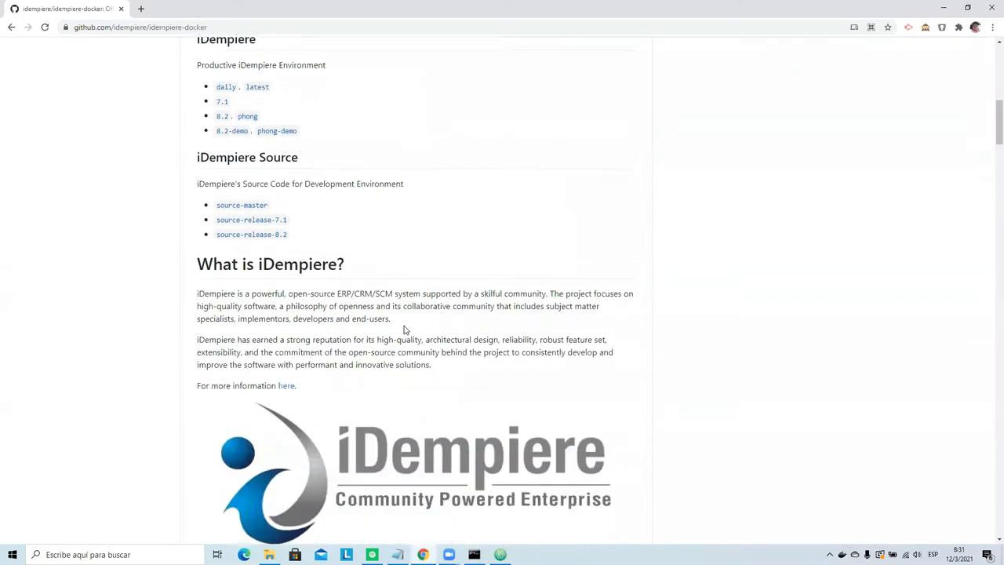
scroll("down", 3)
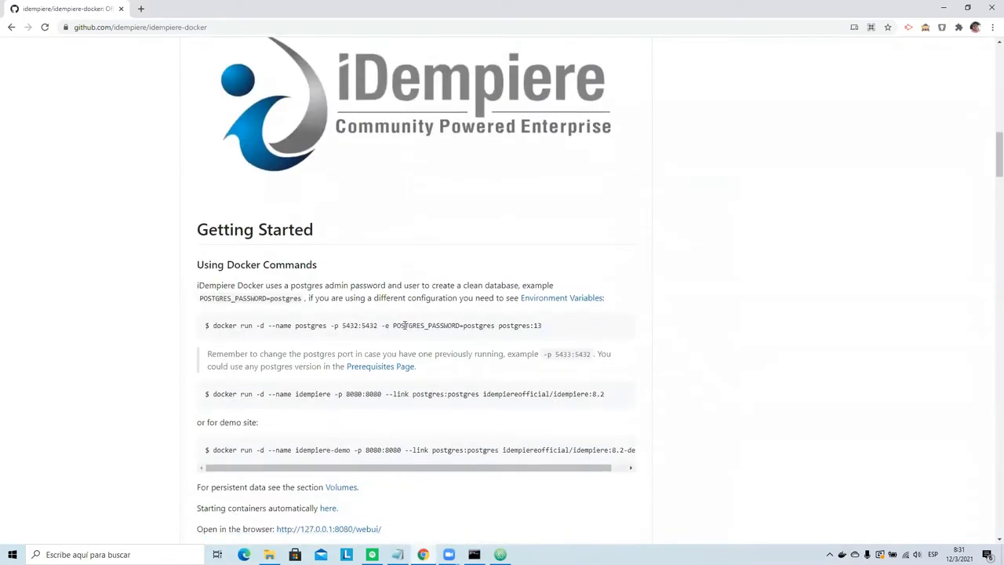
mouse_move(306, 324)
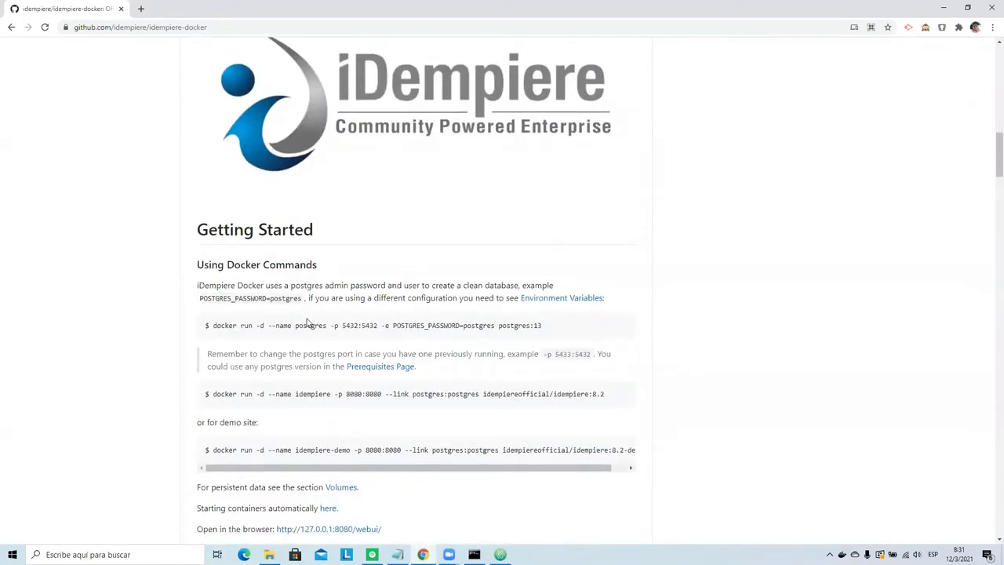
scroll("down", 3)
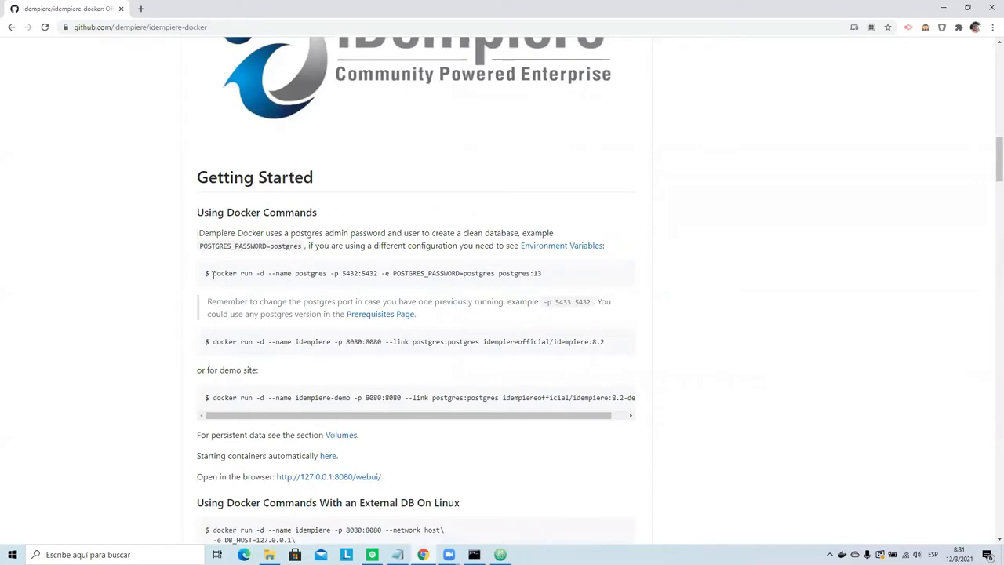
left_click_drag(211, 272, 541, 273)
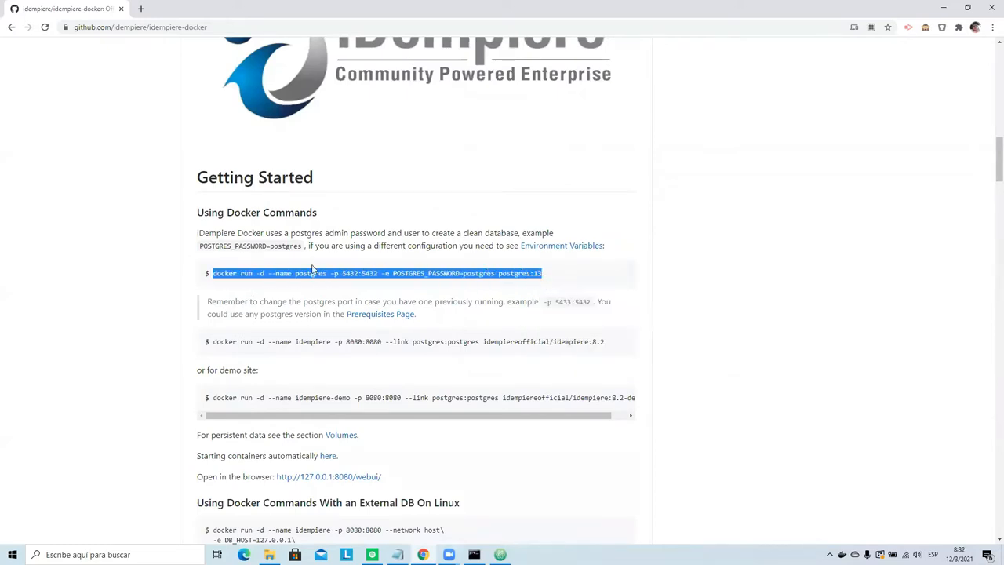
scroll("down", 3)
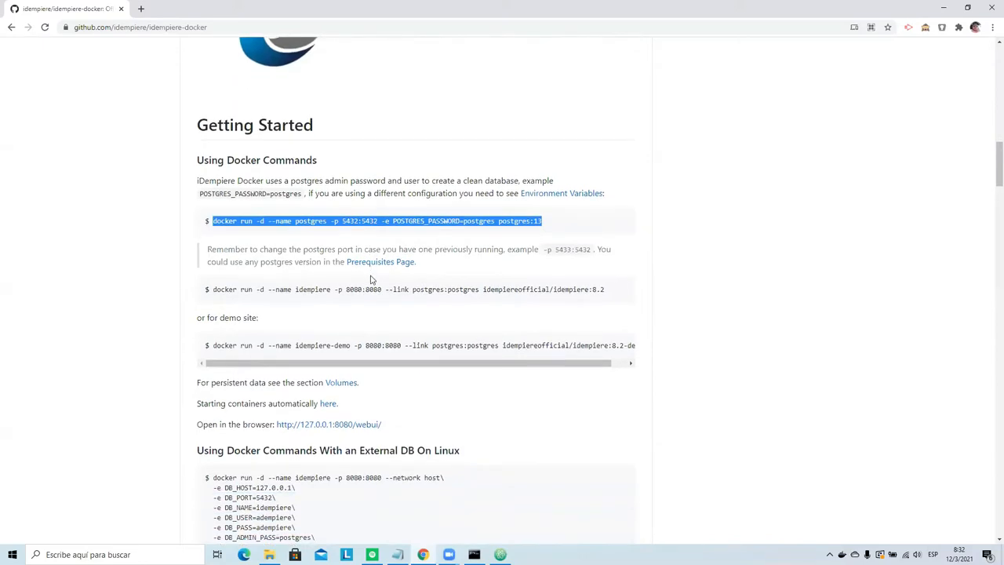
mouse_move(465, 545)
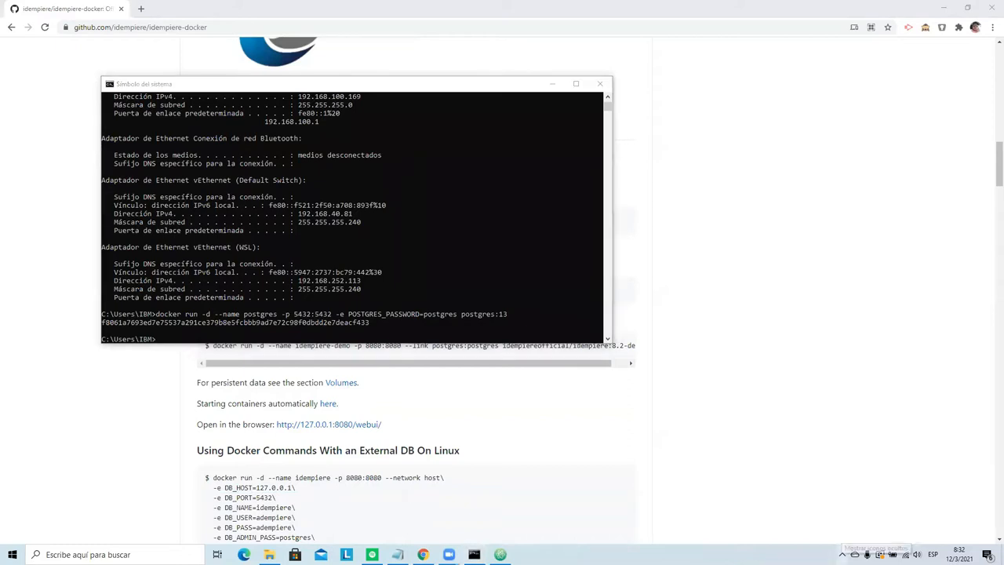
Bring up Docker Desktop from the tray to see postgres:13 running on port 5432.
left_click(870, 548)
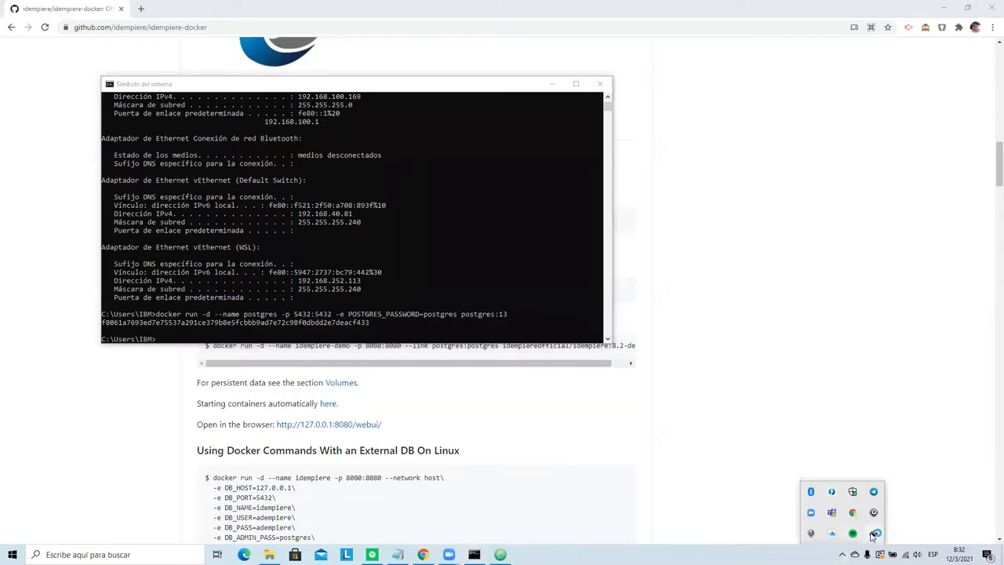
left_click_drag(144, 84, 261, 132)
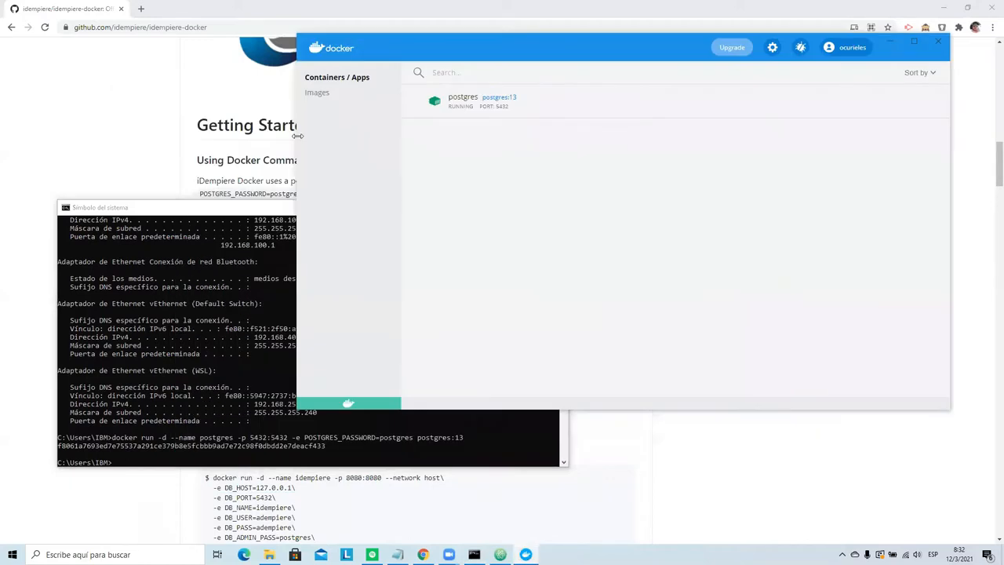
mouse_move(704, 58)
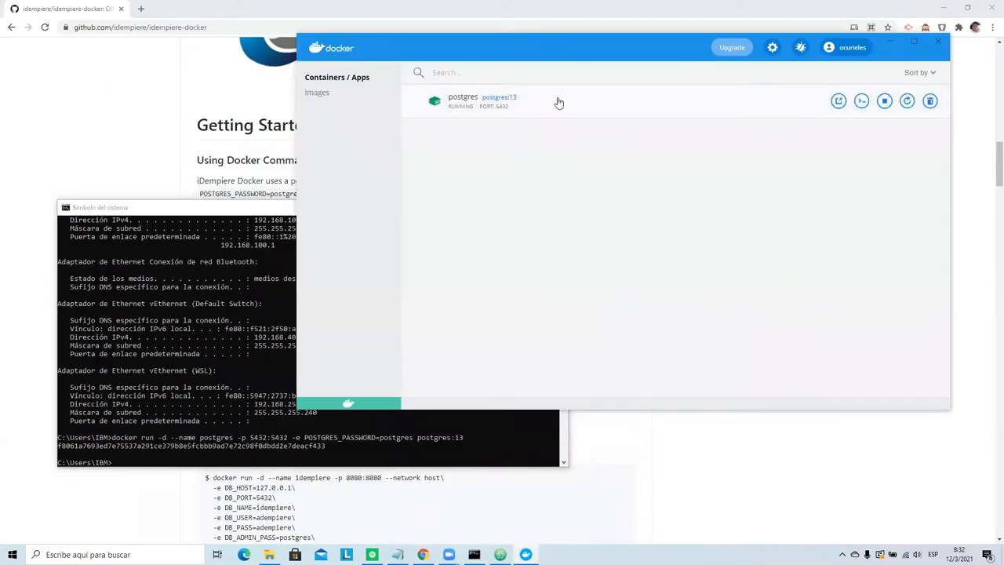
mouse_move(539, 123)
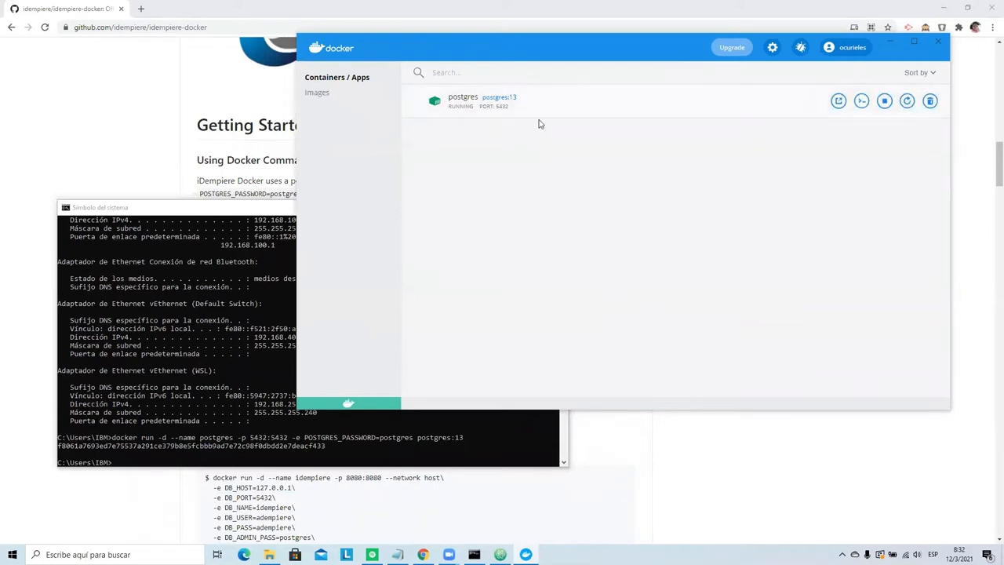
mouse_move(511, 116)
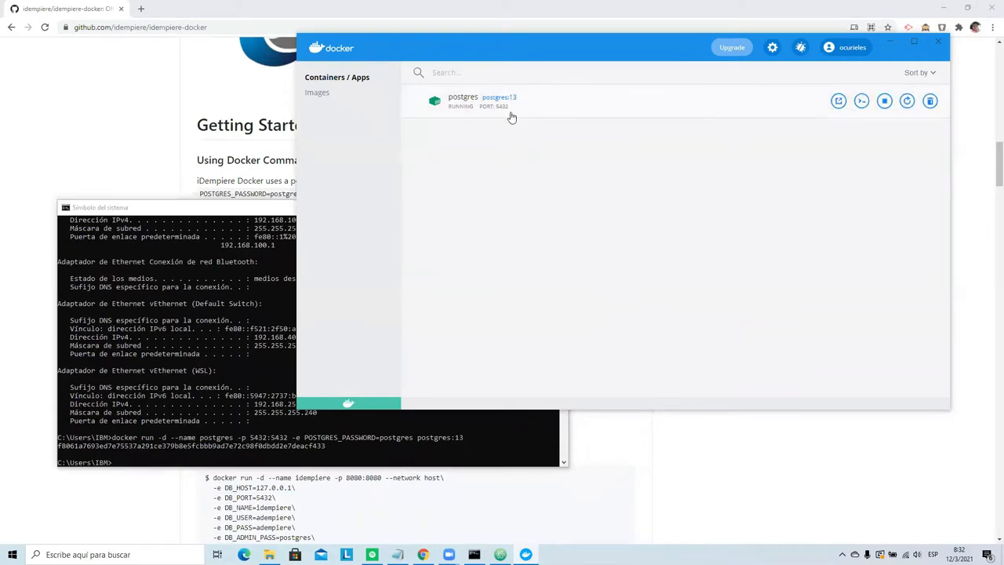
mouse_move(243, 362)
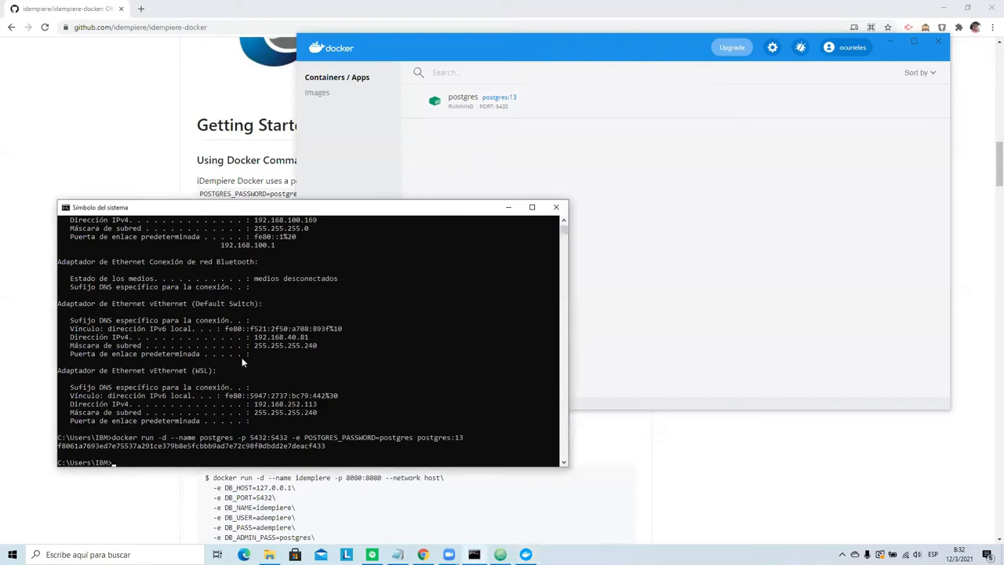
Follow docker logs -f postgres until PostgreSQL 13.2 is ready on port 5432.
type("docke")
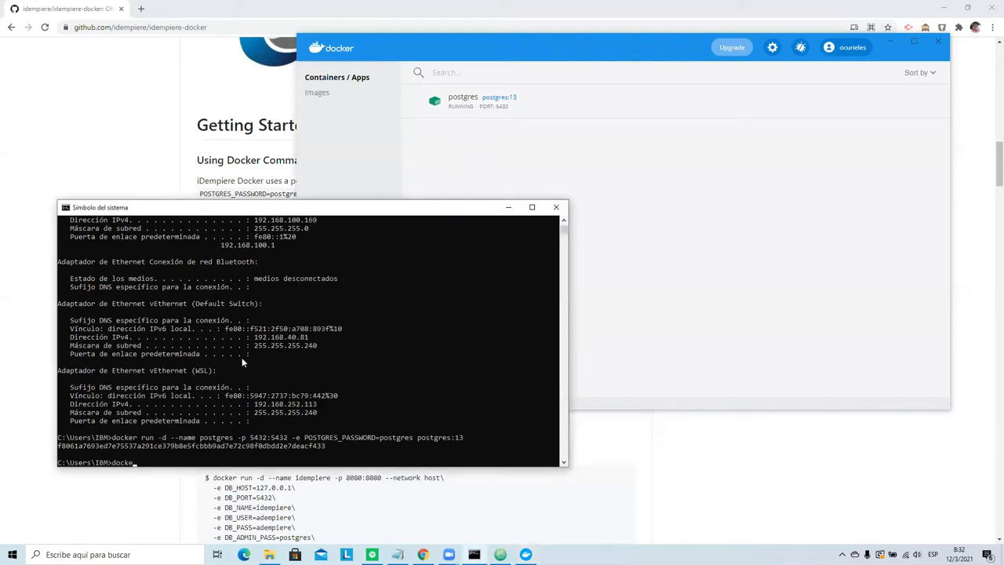
type("logs")
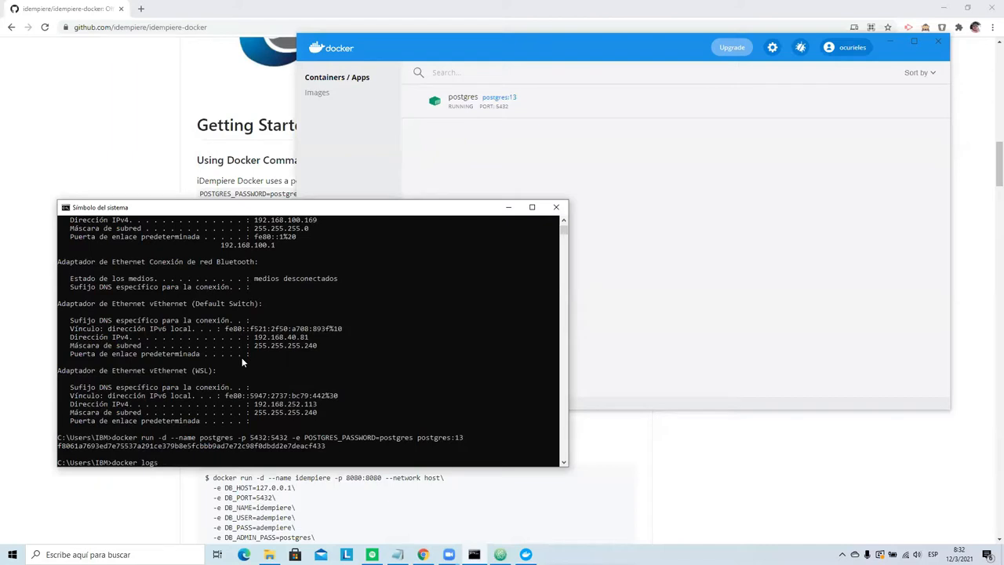
type("-f postgres")
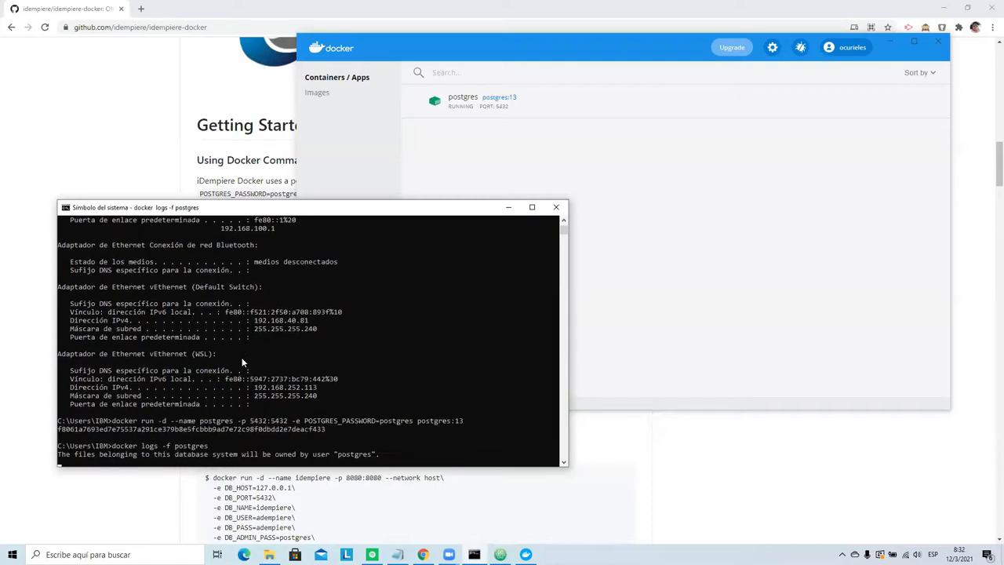
scroll("down", 3)
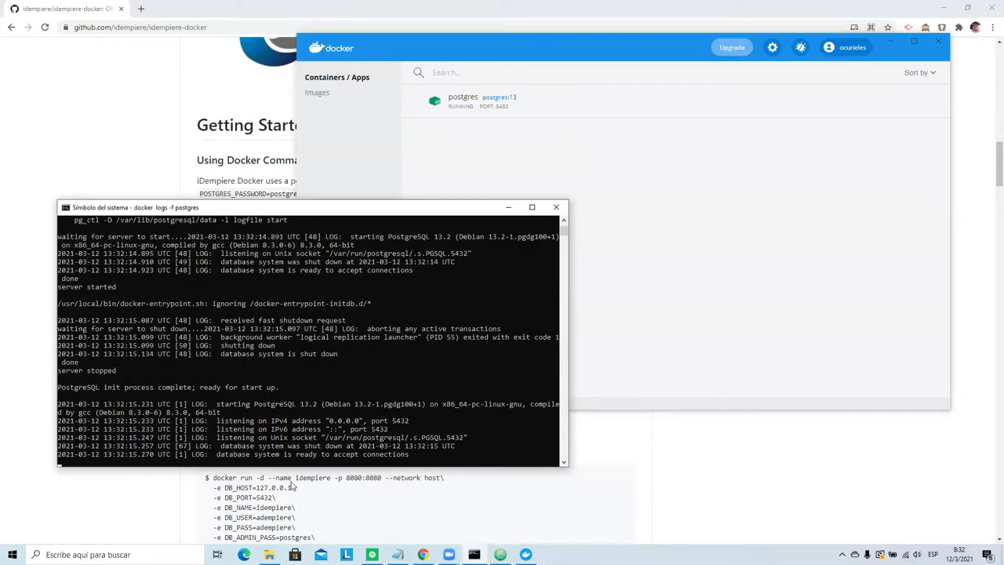
mouse_move(423, 432)
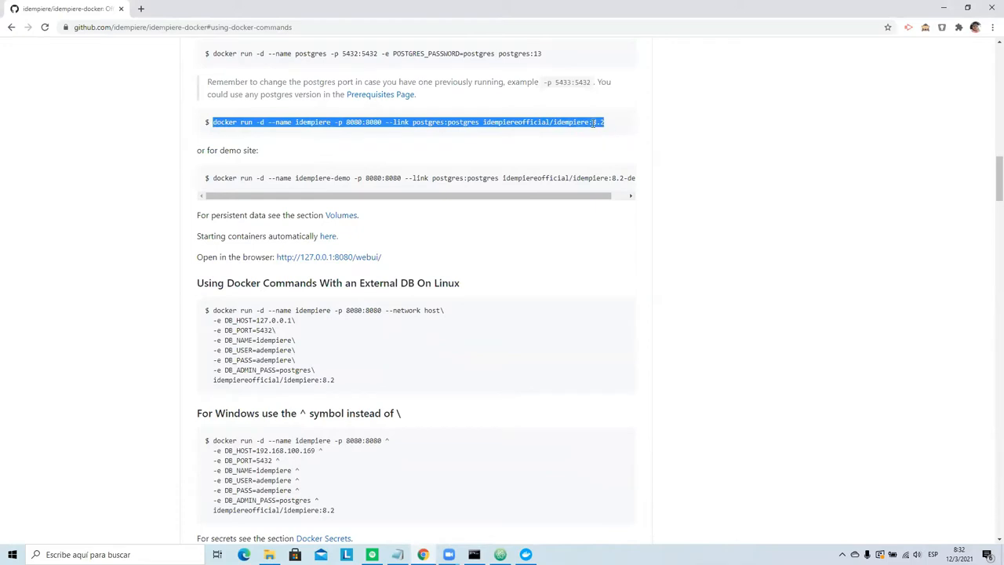
Deselect the iDempiere docker run command text in the GitHub README.
left_click(612, 122)
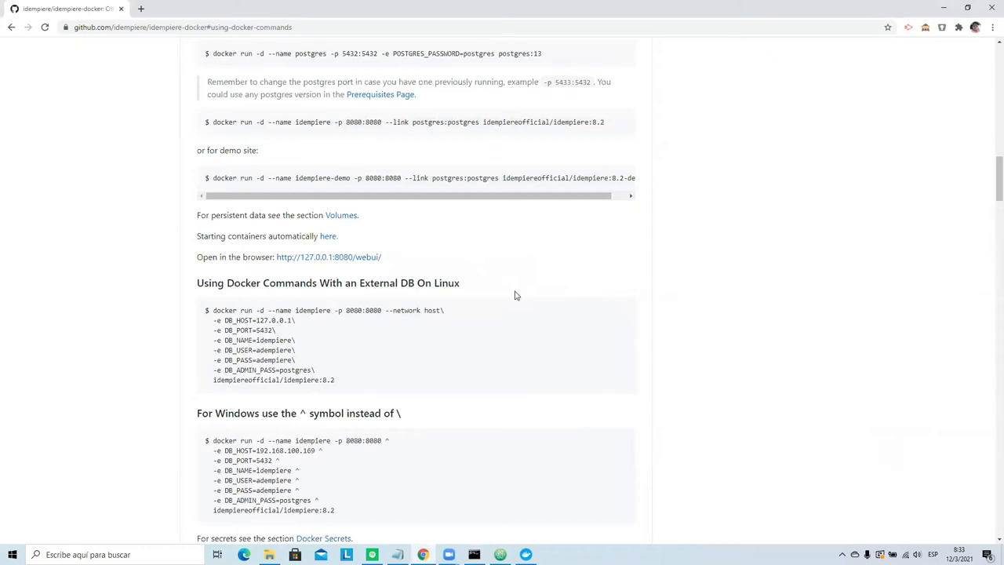
Select the code block under 'For Windows use the ^ symbol instead of \'.
scroll("down", 3)
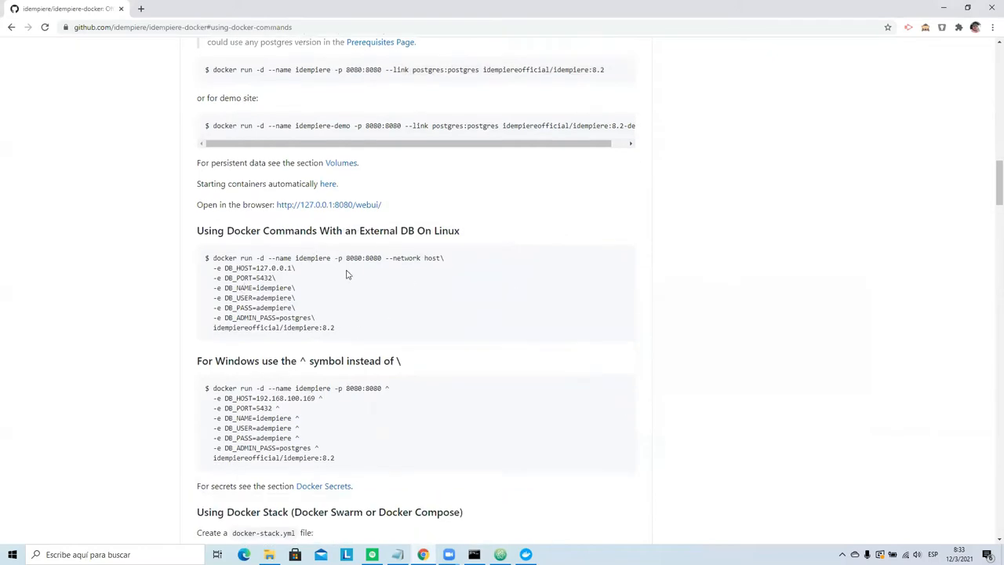
scroll("down", 3)
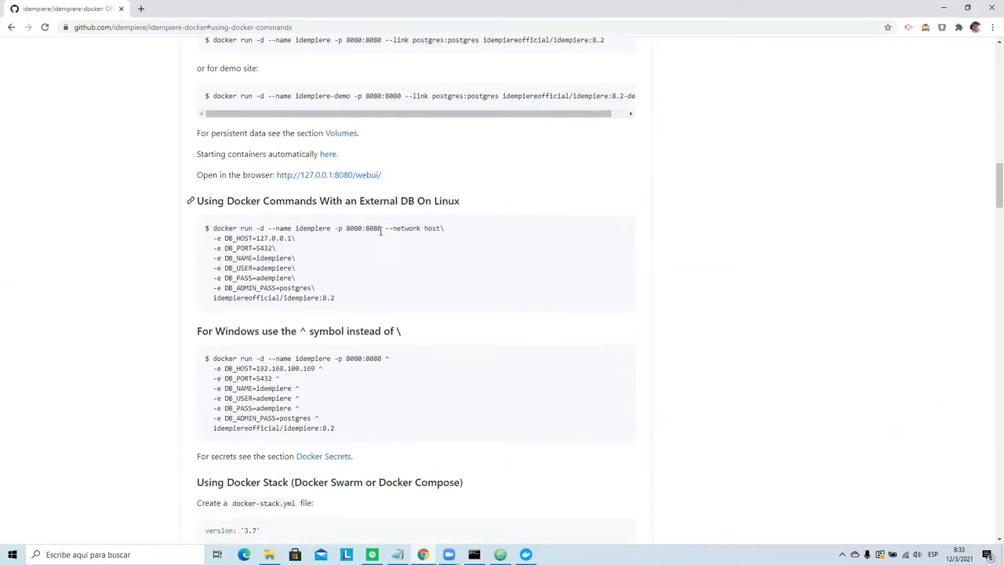
scroll("down", 3)
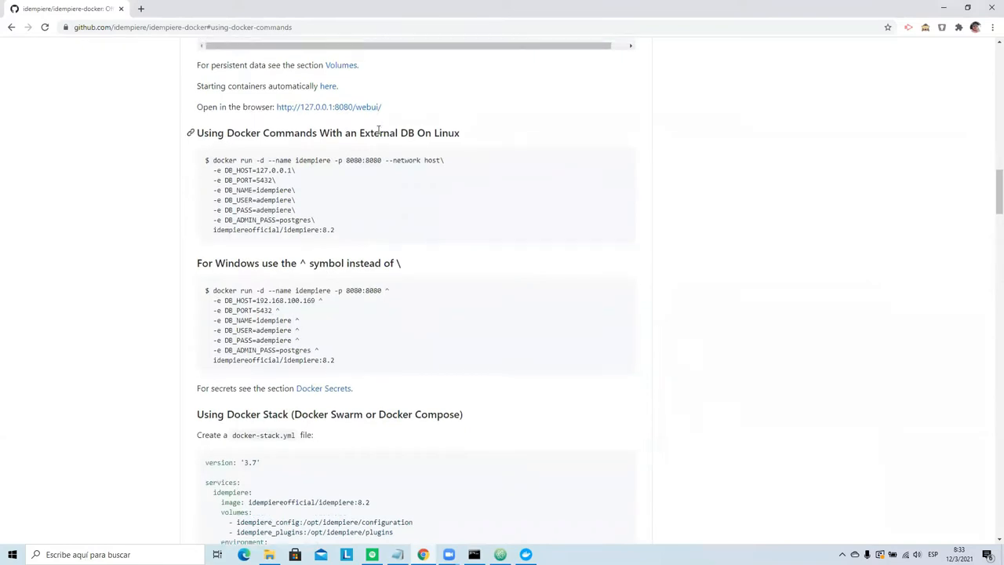
scroll("up", 3)
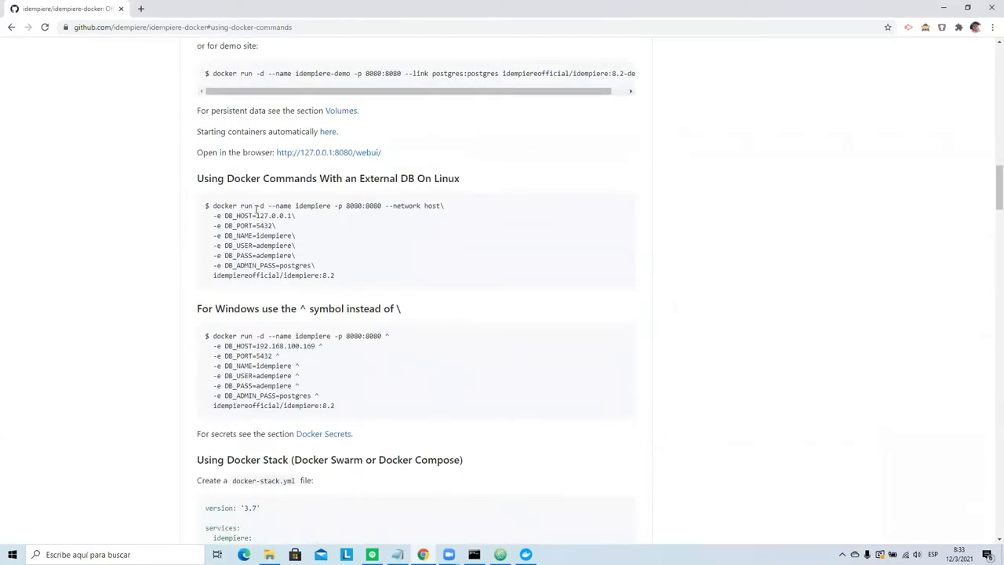
left_click_drag(213, 205, 267, 215)
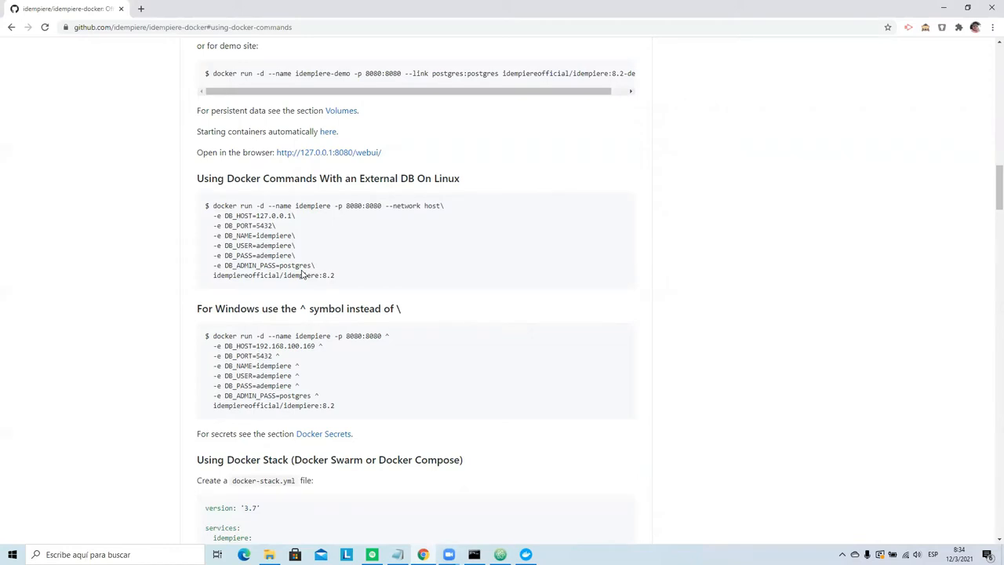
mouse_move(214, 203)
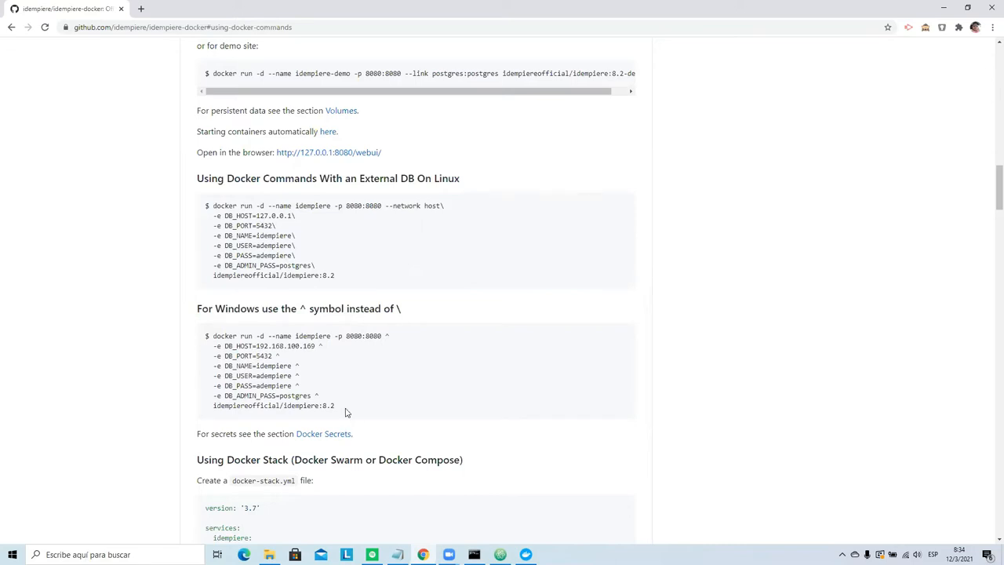
left_click_drag(213, 335, 335, 405)
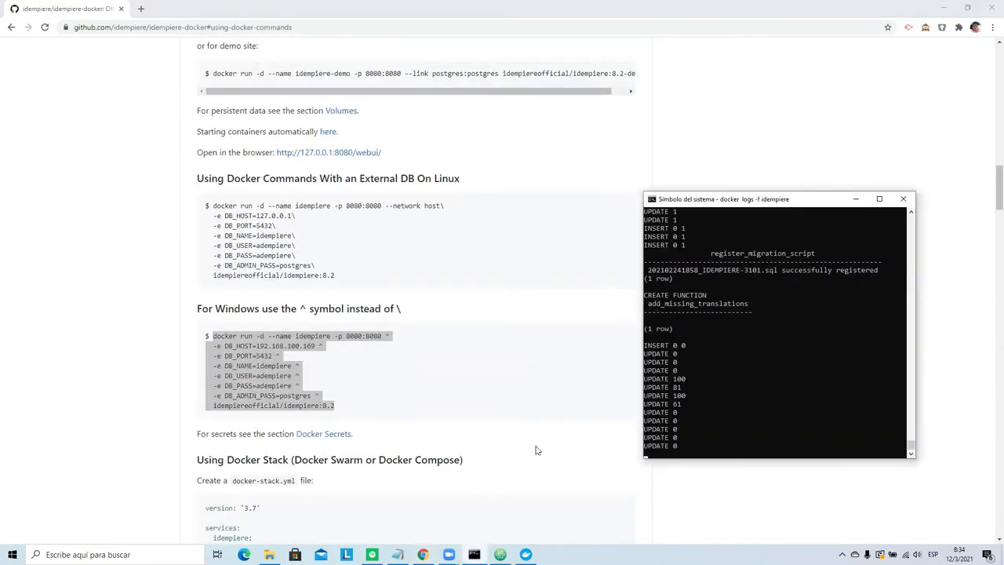
mouse_move(755, 323)
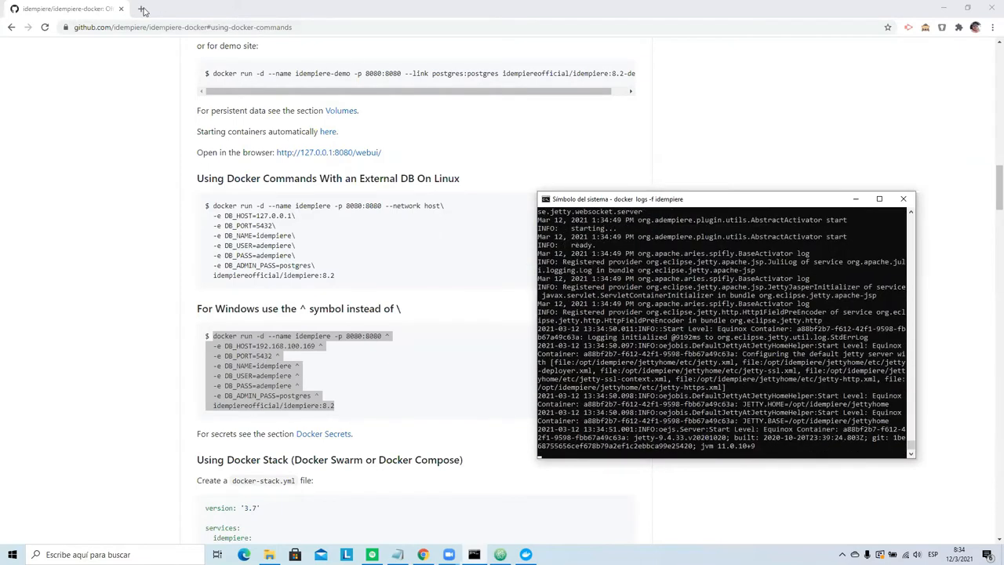
Load localhost:8080 in a new tab and log in as SuperUser with prefilled credentials.
left_click(265, 9)
type("localhost:8080")
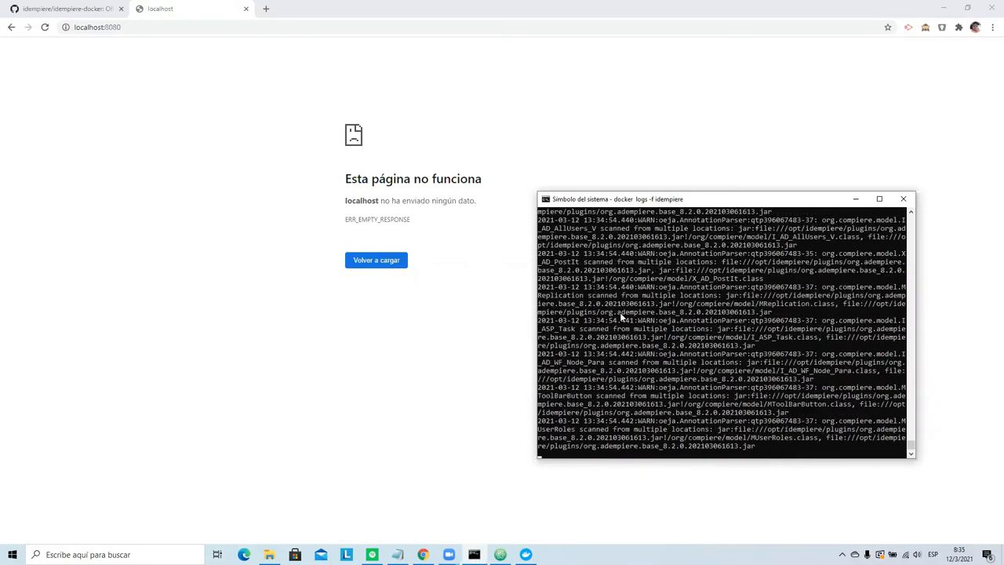
left_click(44, 27)
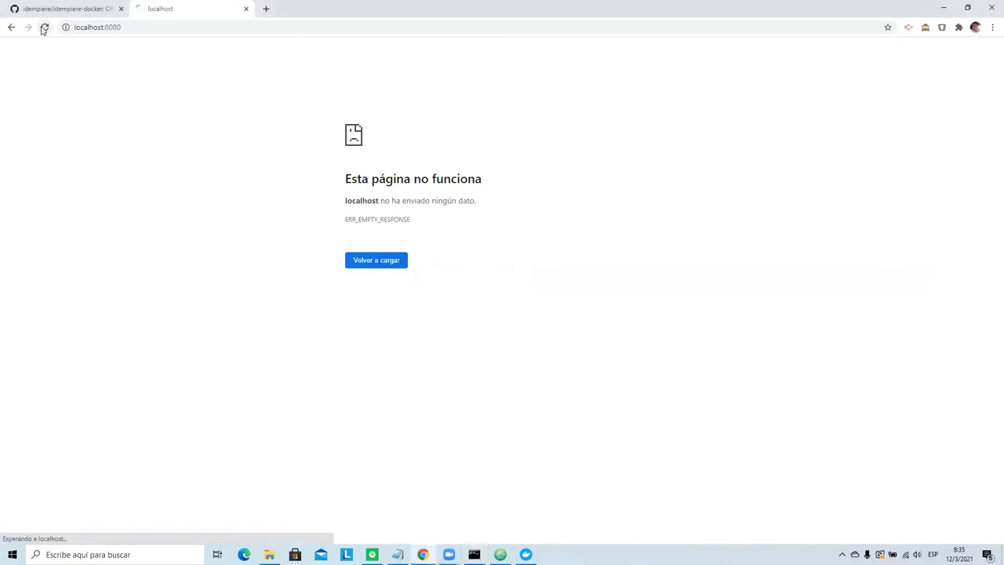
left_click(44, 27)
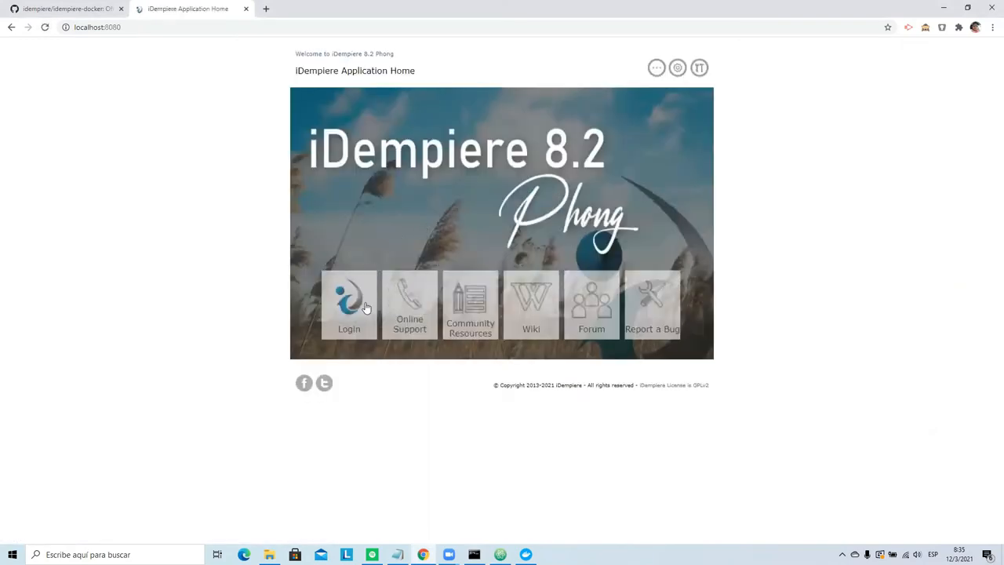
left_click(349, 304)
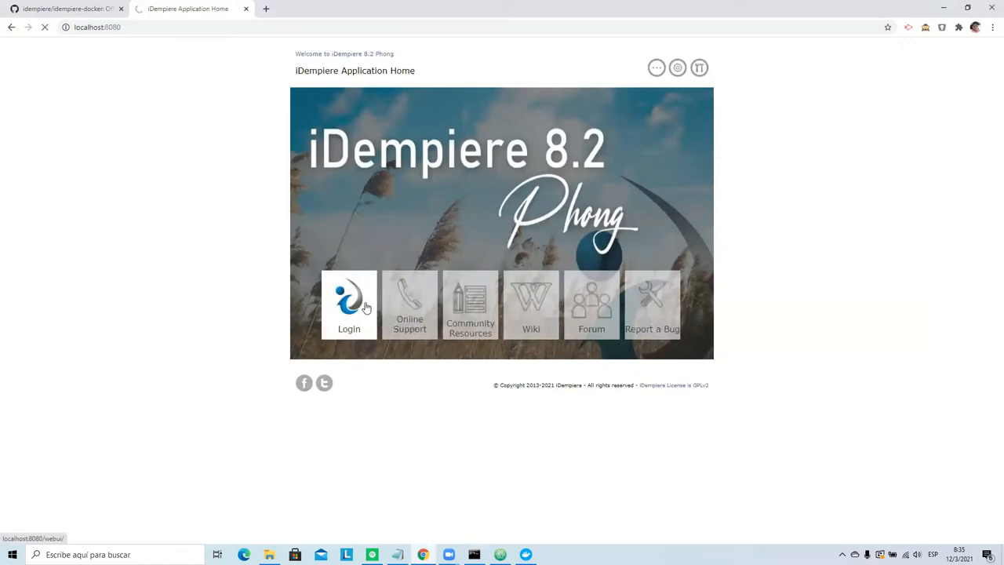
left_click(349, 305)
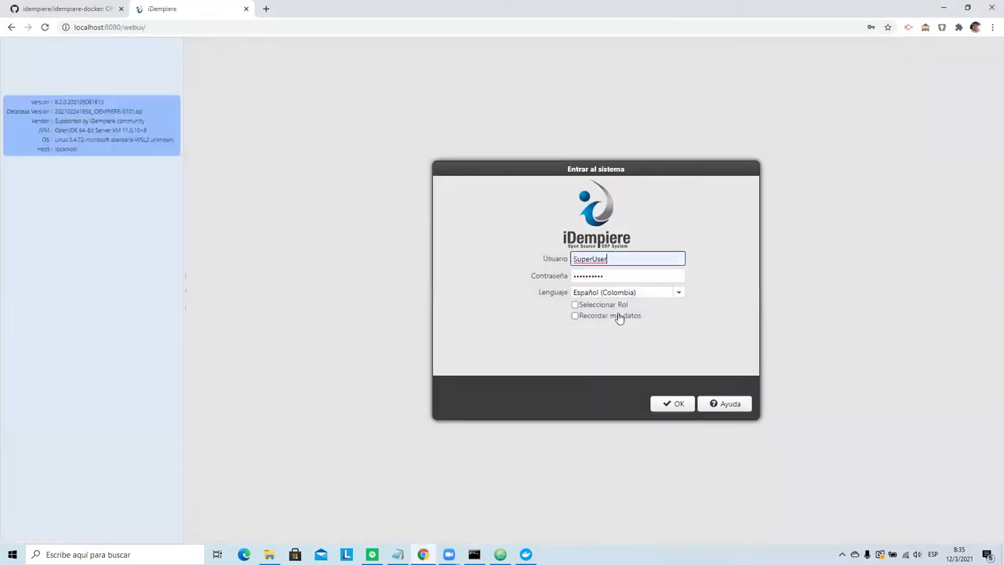
left_click(672, 403)
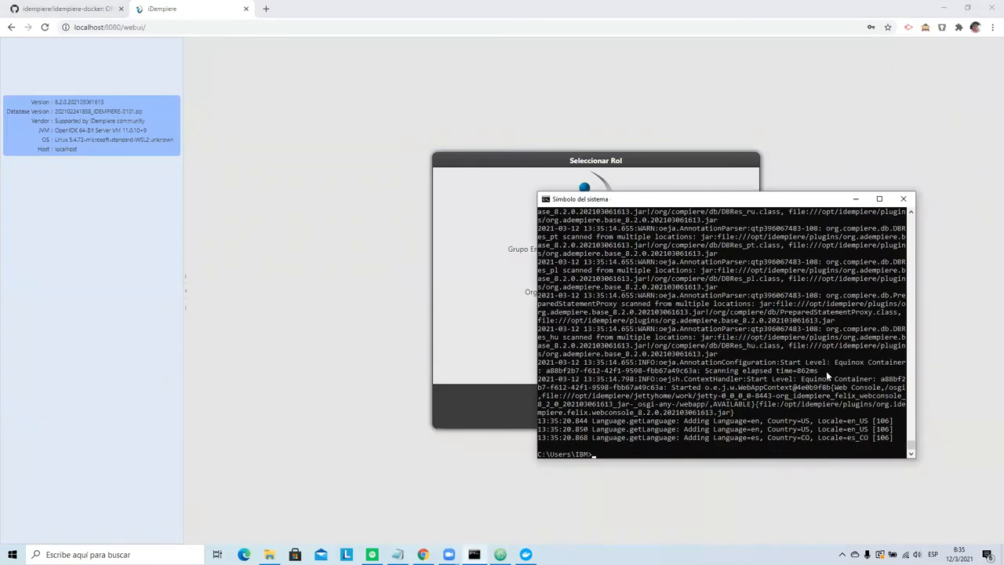
Force-remove the idempiere and postgres containers with docker rm -f.
type("docker ps")
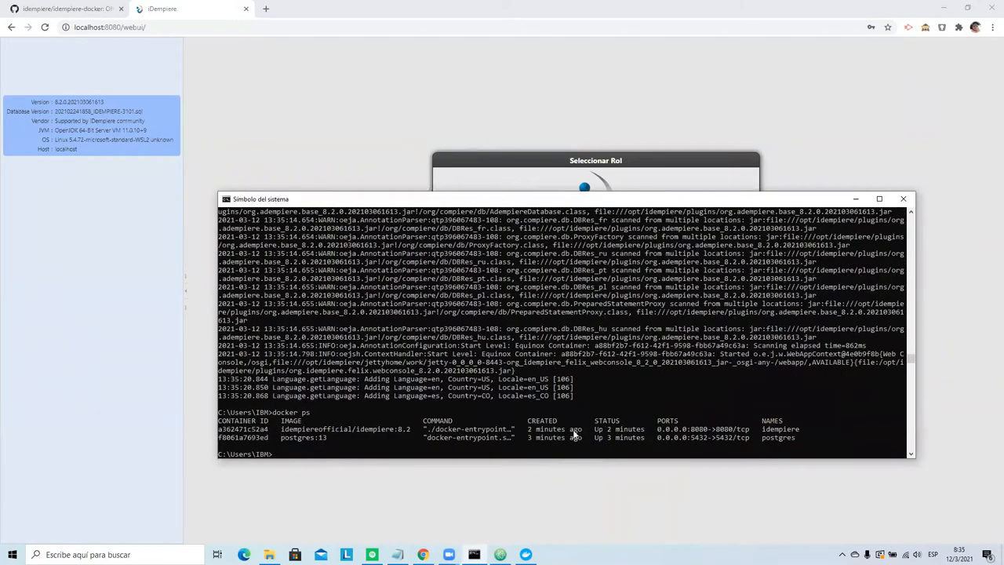
mouse_move(594, 294)
type("docker rm -f")
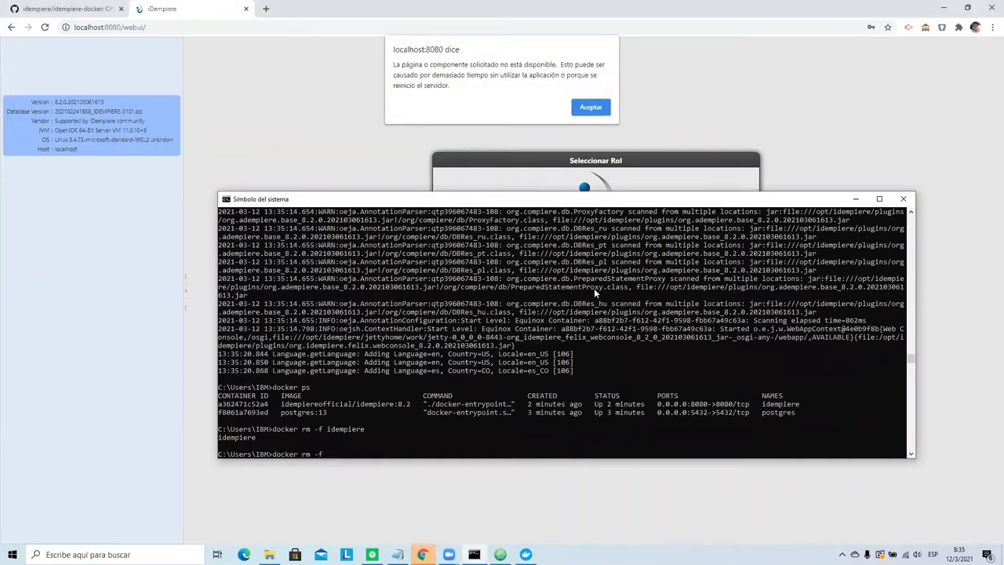
type("postgres")
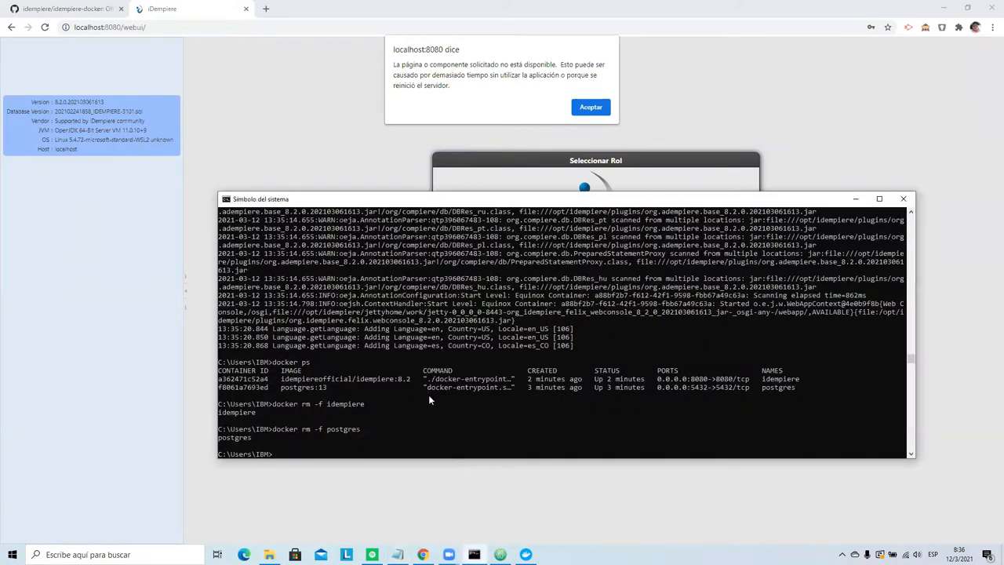
mouse_move(144, 350)
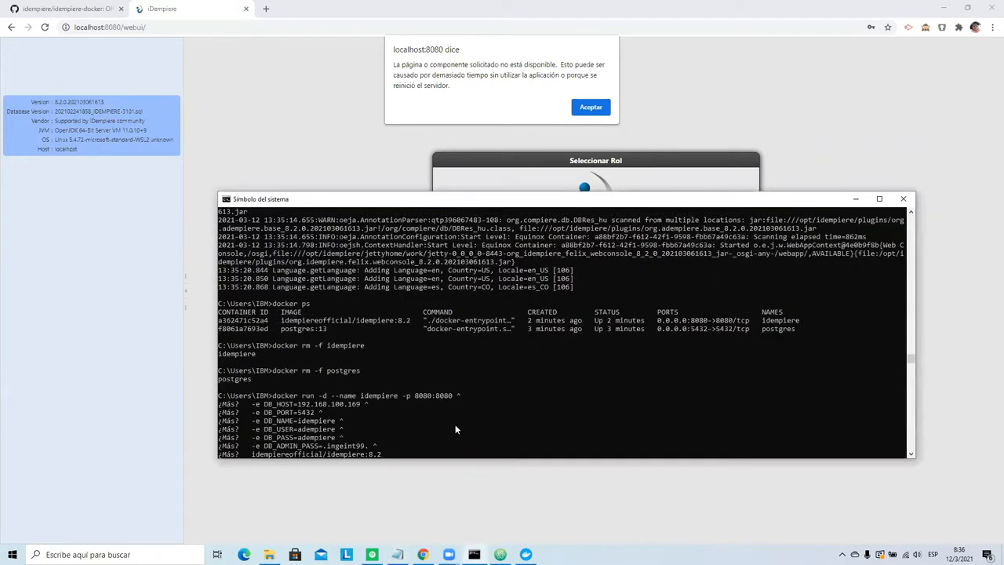
mouse_move(478, 426)
type("docker logs -f")
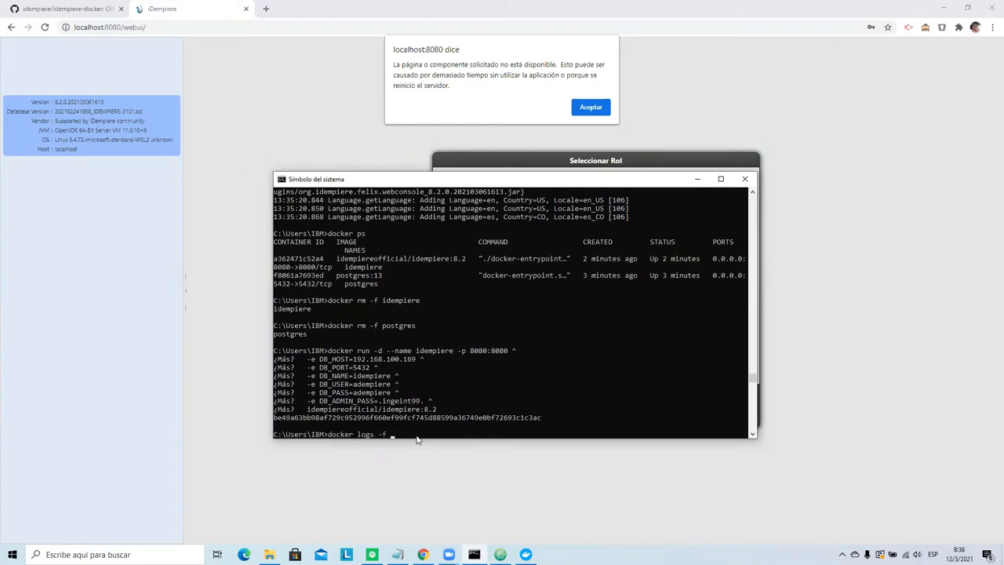
Follow the new idempiere container's logs and dismiss the server-unavailable browser alert.
type("idemp")
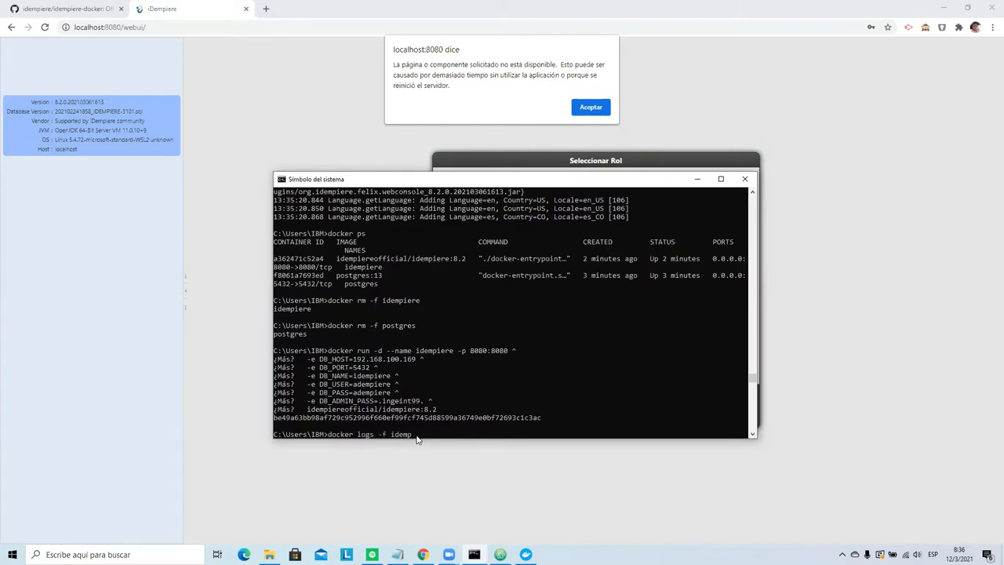
key("enter")
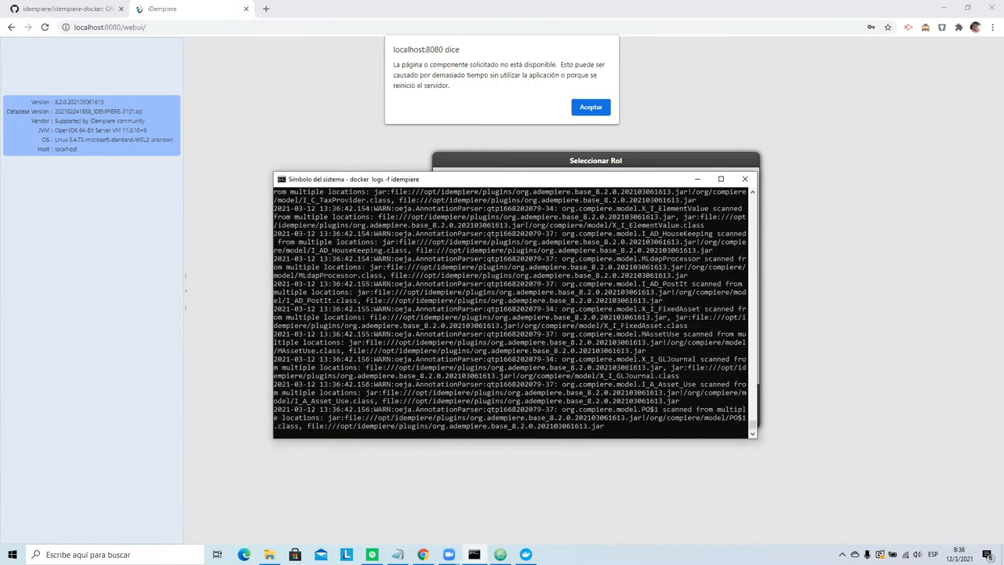
type("db")
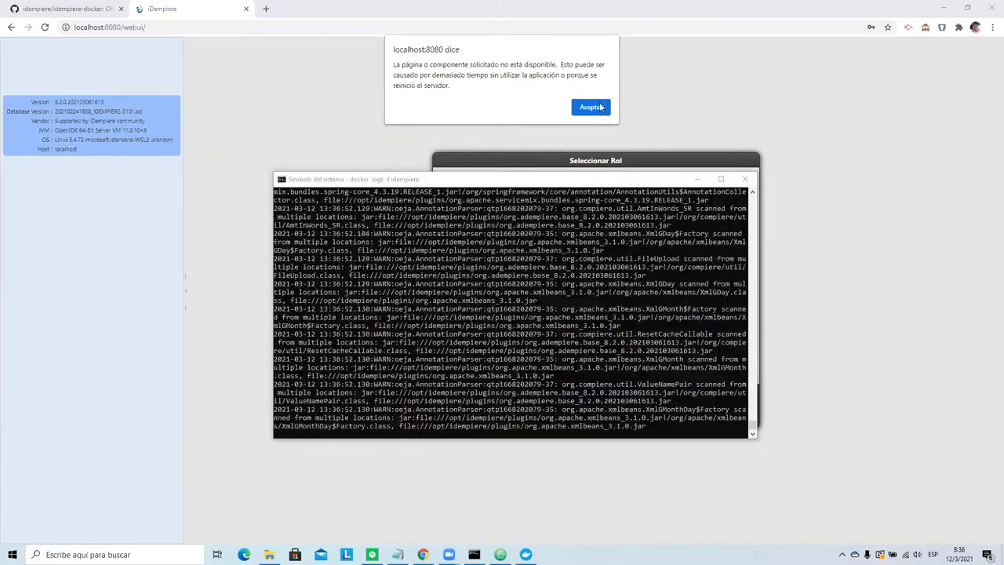
left_click(590, 107)
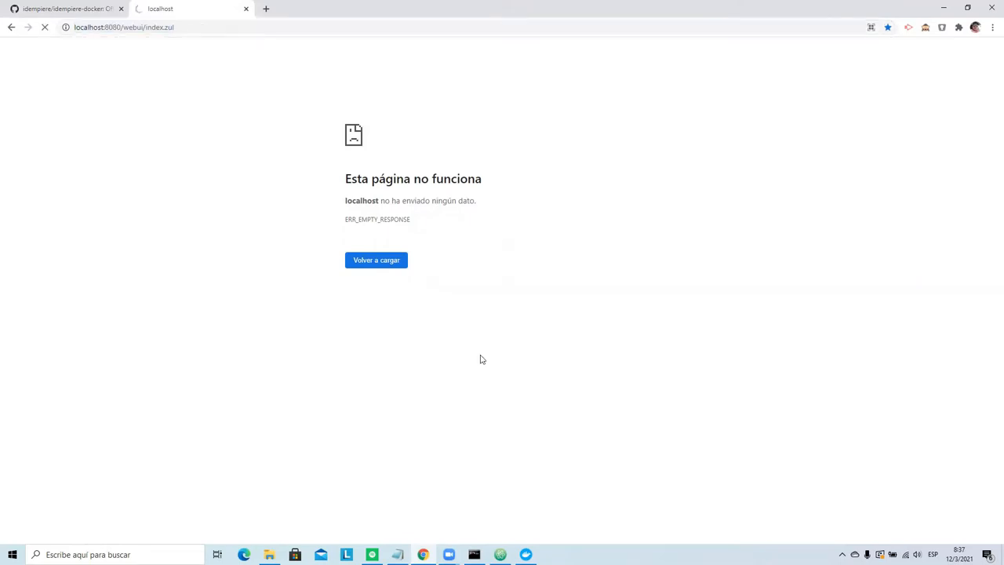
Reload the iDempiere page to the login screen and re-enter docker logs -f.
left_click(376, 259)
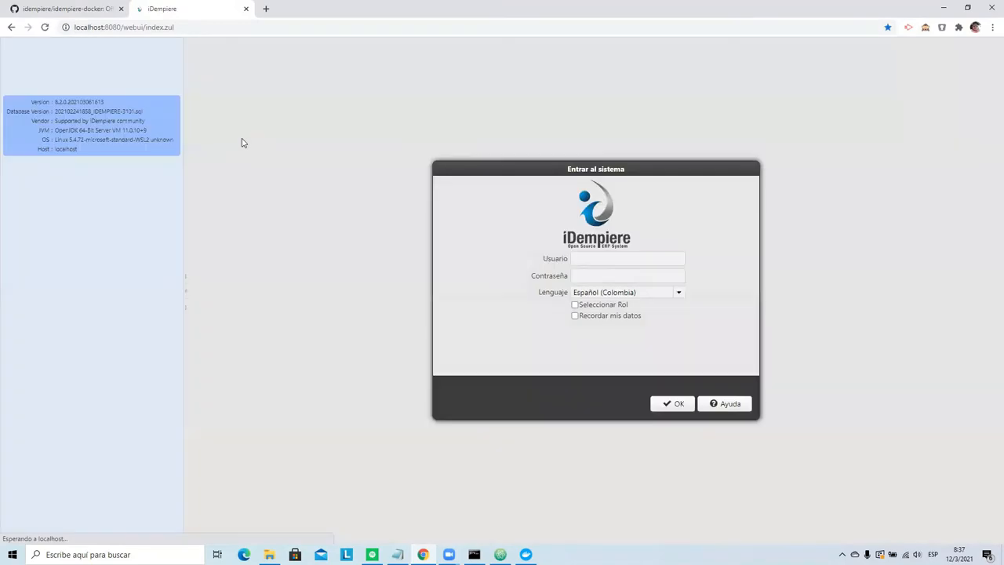
left_click(672, 403)
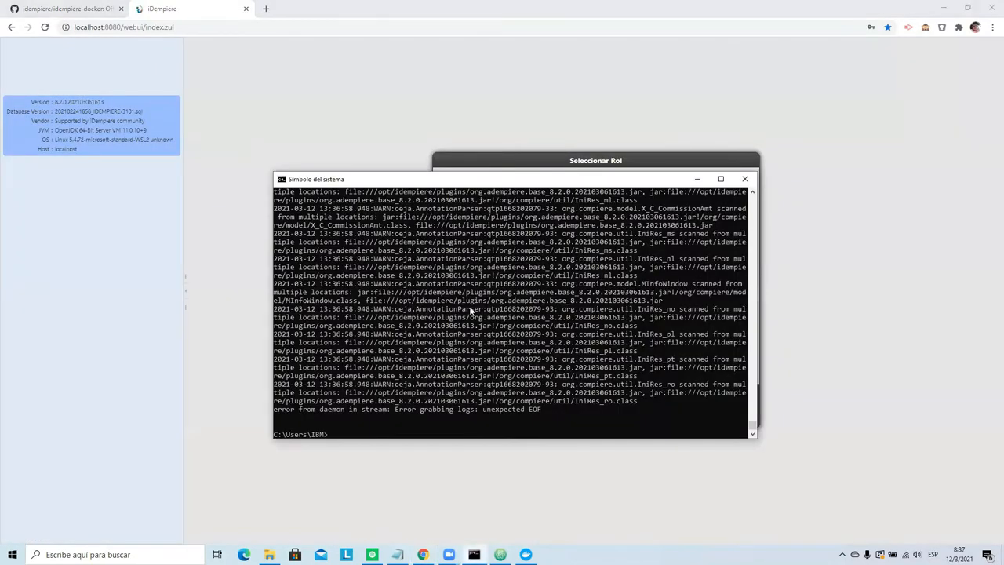
type("docker l")
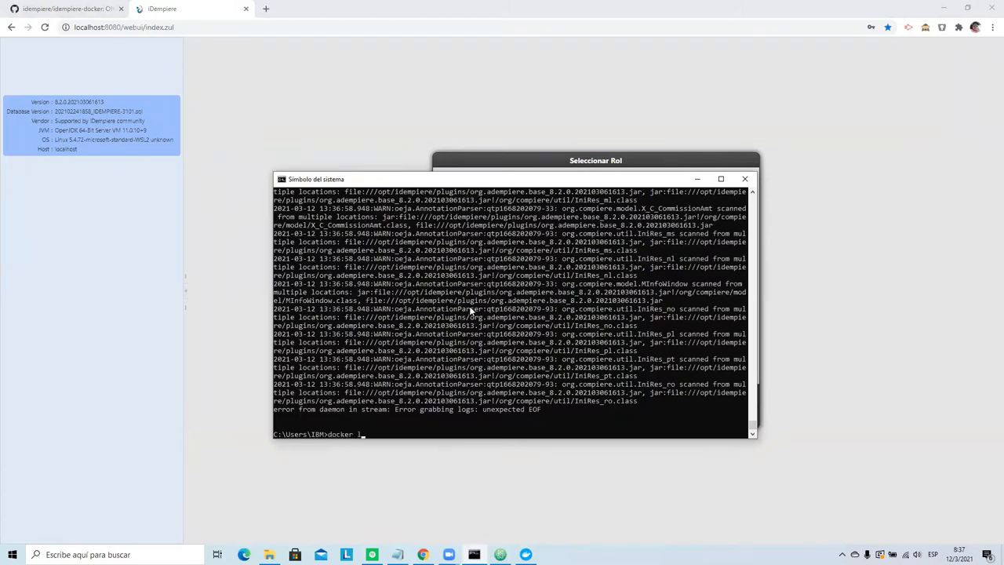
type("ogs -f")
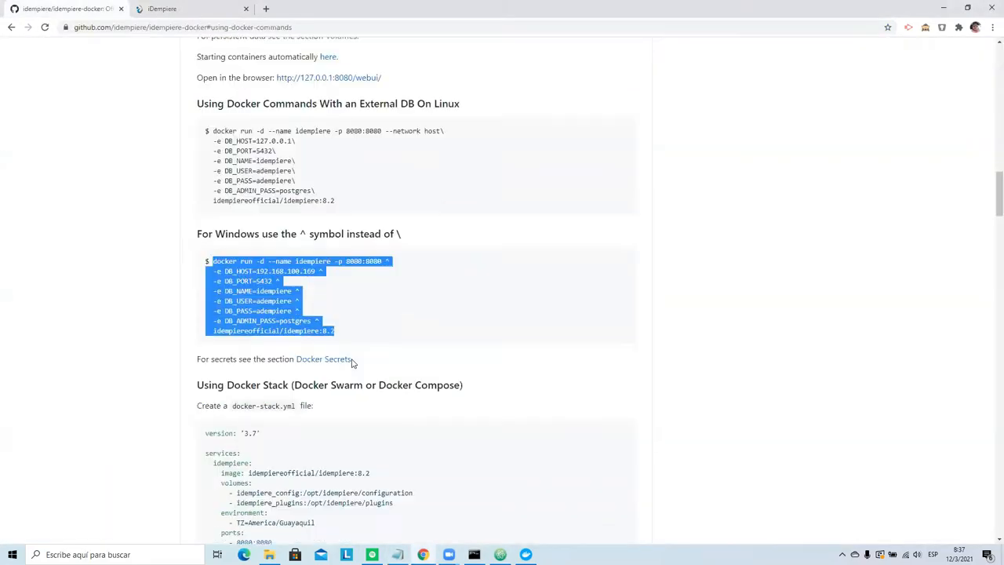
scroll("down", 3)
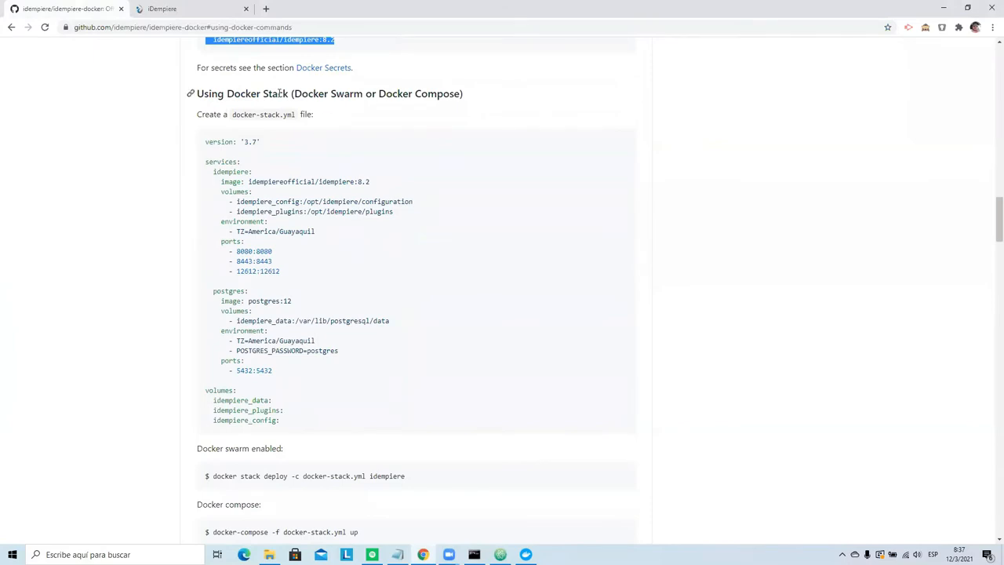
double_click(275, 93)
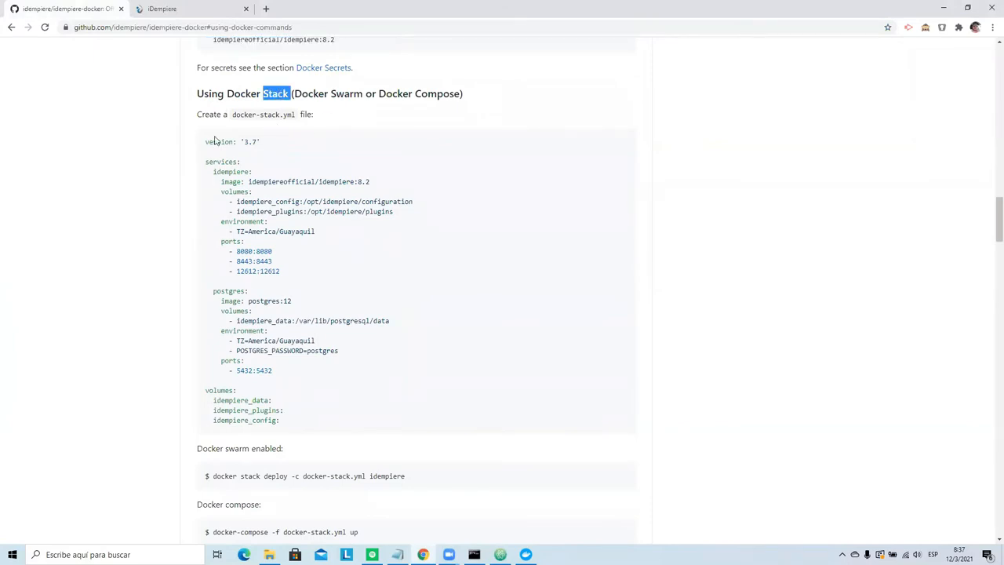
scroll("down", 3)
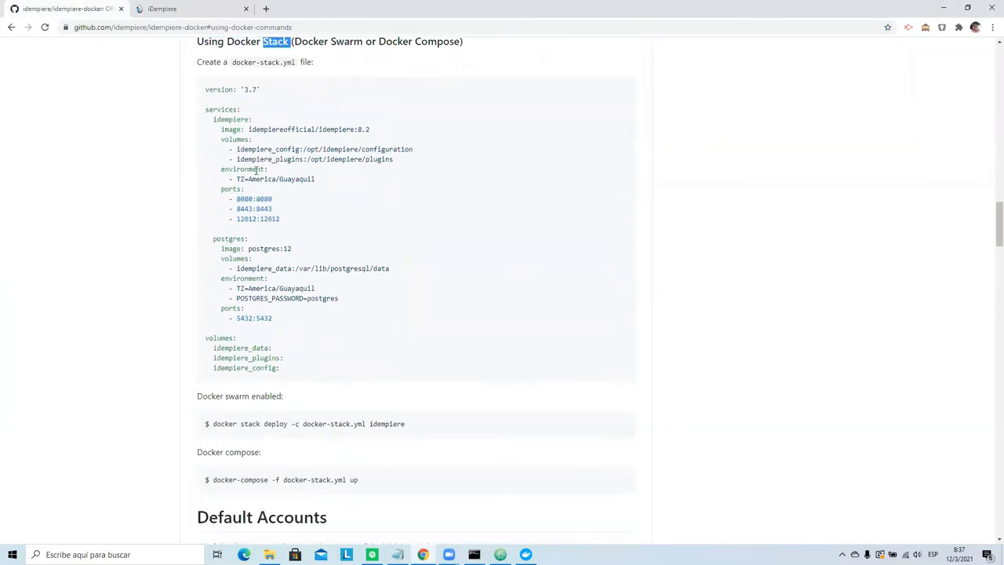
scroll("up", 3)
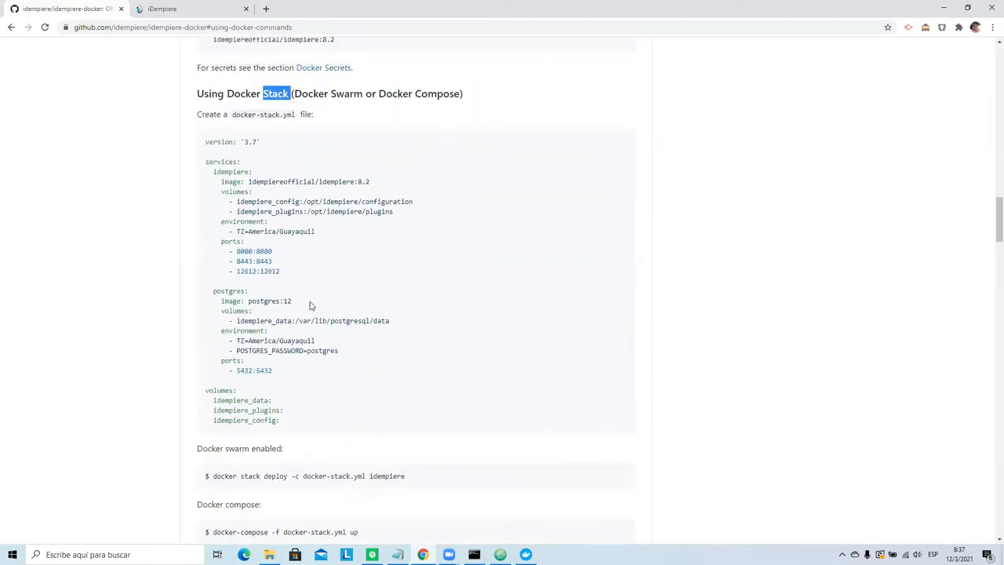
scroll("down", 3)
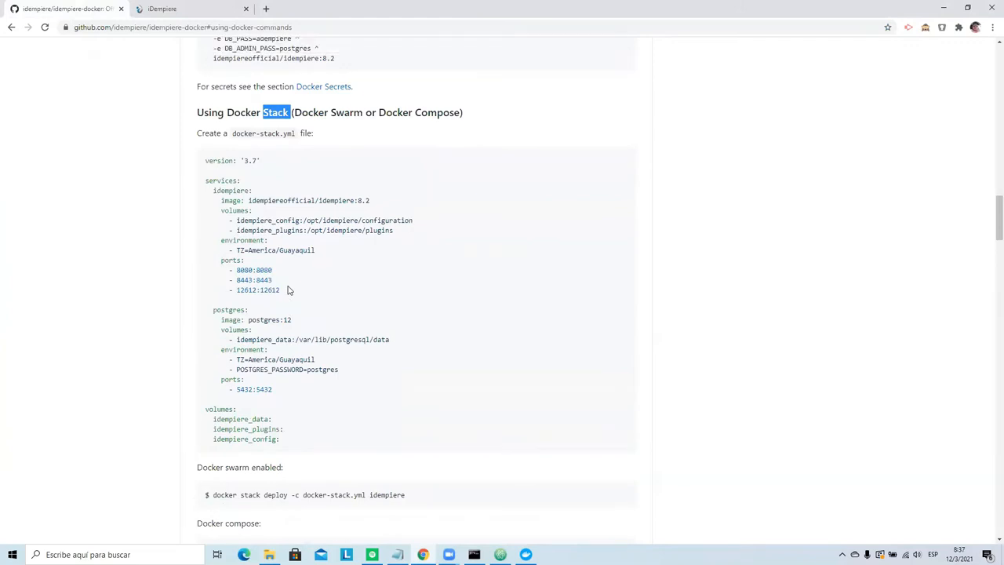
scroll("down", 3)
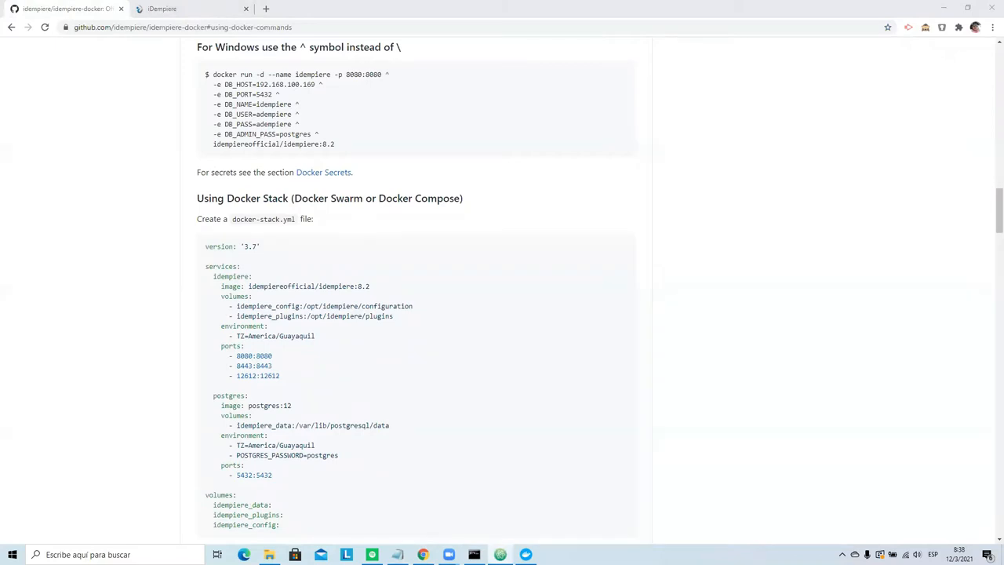
mouse_move(397, 213)
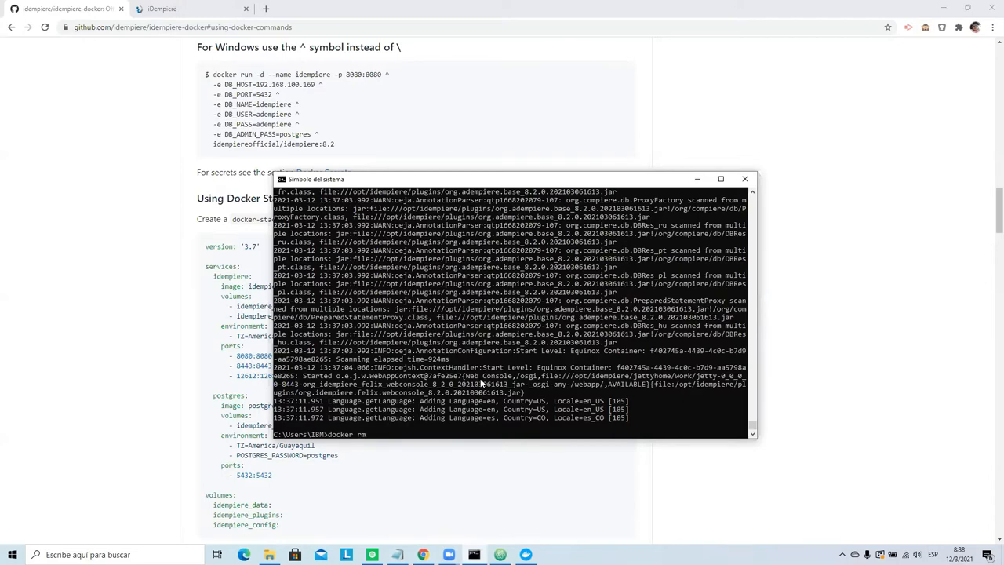
Enter docker rm -f idempiere in Command Prompt.
type("-f idemp")
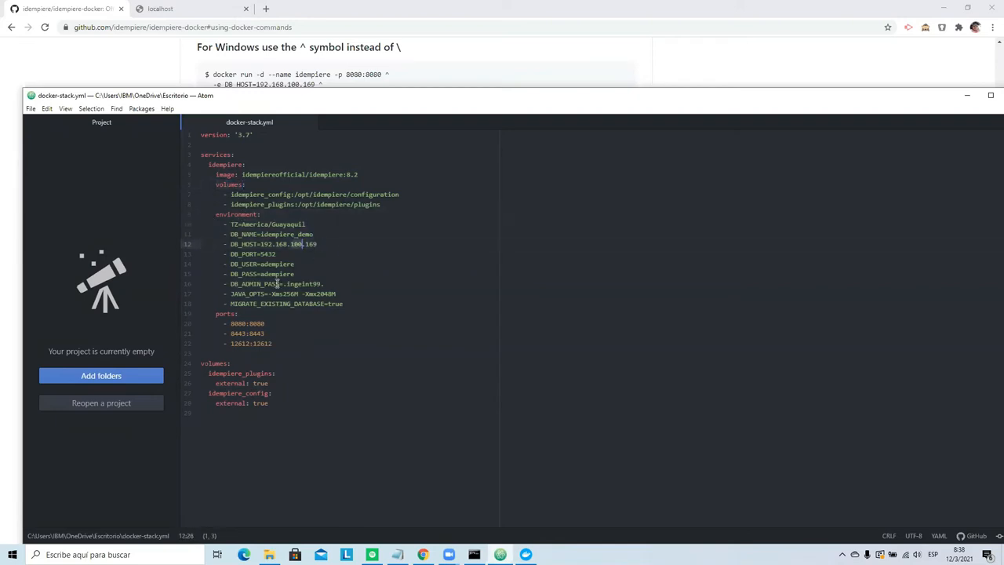
mouse_move(359, 305)
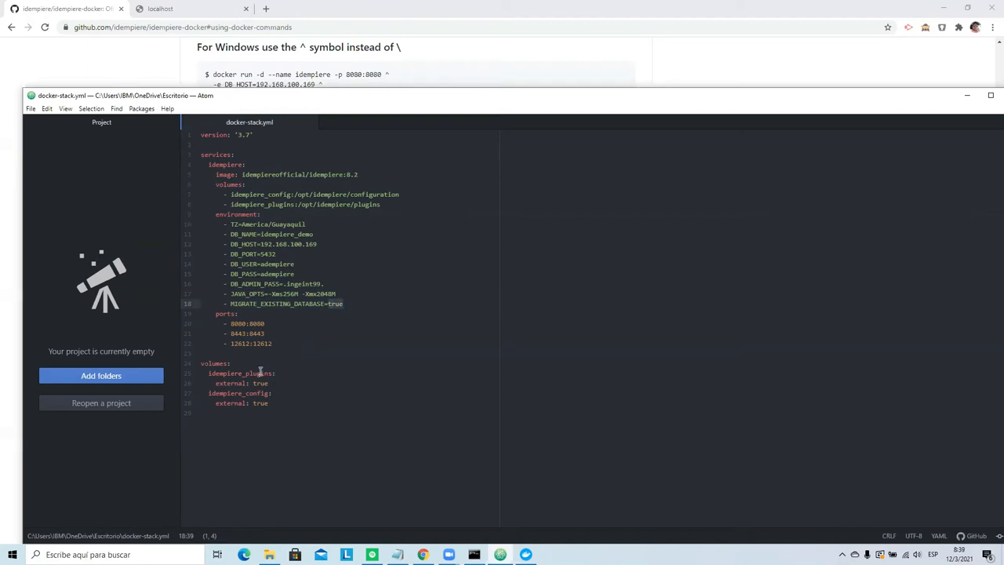
double_click(241, 372)
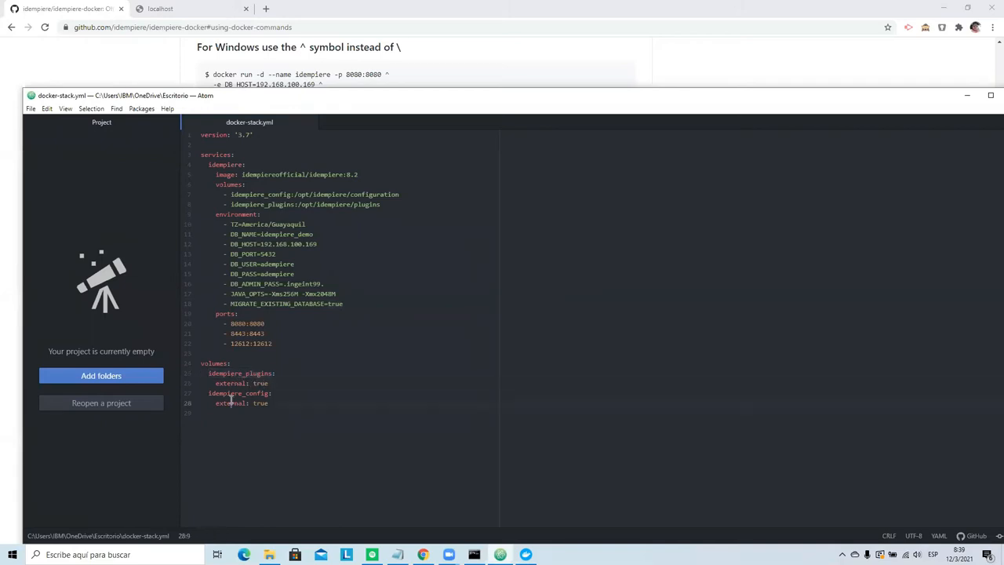
left_click(225, 135)
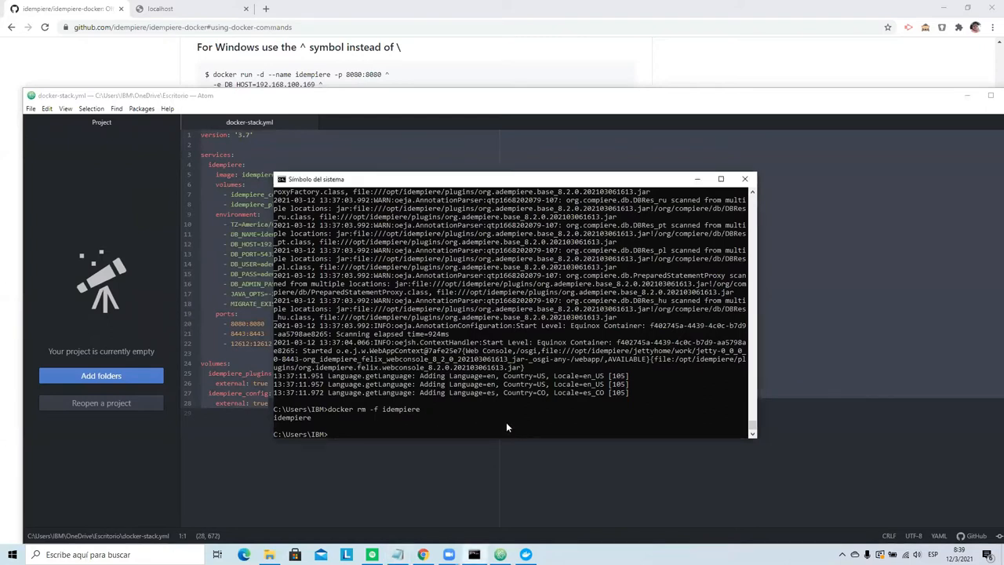
Run docker-compose up on C:\Users\IBM\OneDrive\Escritorio\docker-stack.yml.
type("docker-compose -f C:\\Users\\IBM\\OneDrive\\Escritorio\\docker-stack.yml up")
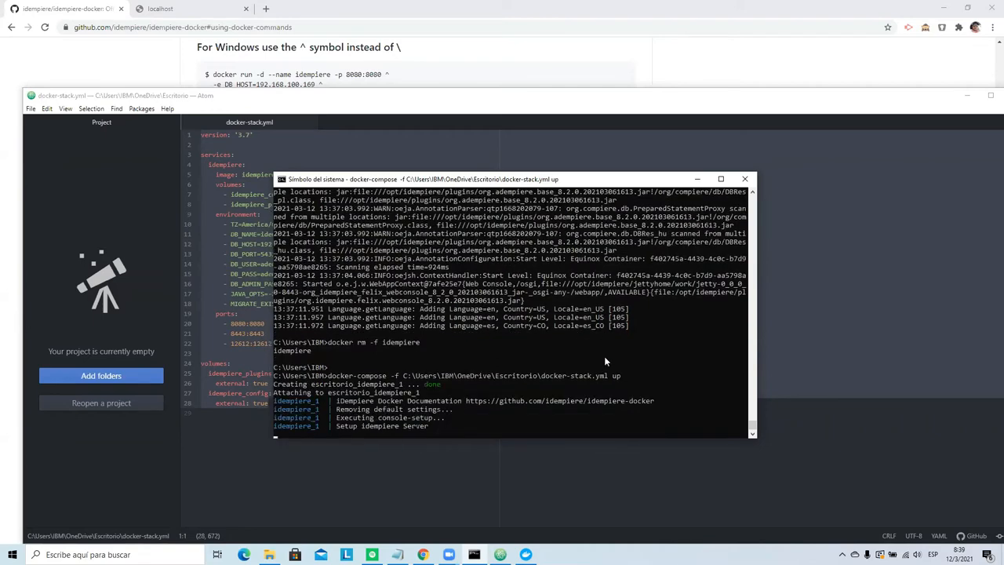
mouse_move(541, 545)
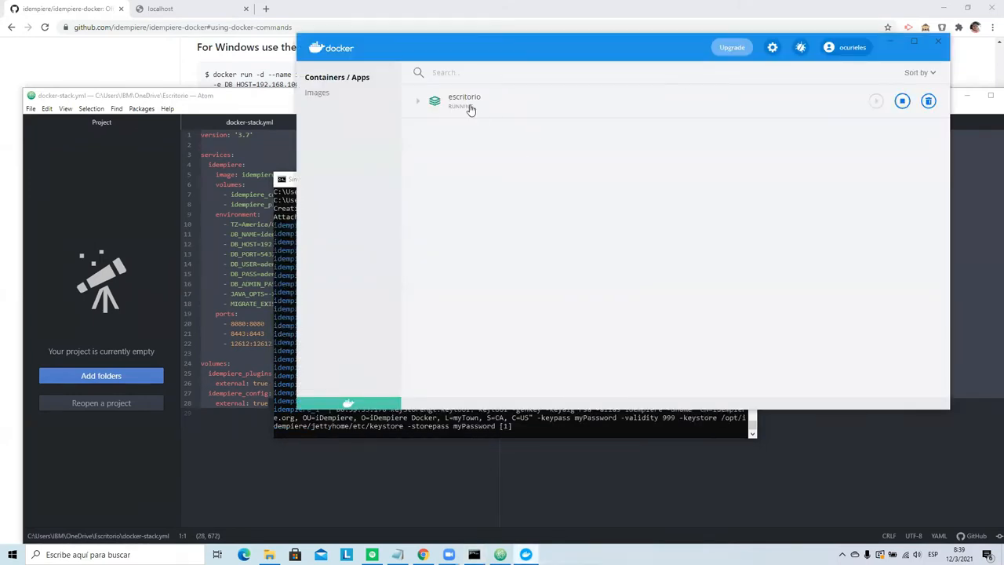
Expand the escritorio app to show the escritorio_idempiere_1 container running.
left_click(418, 100)
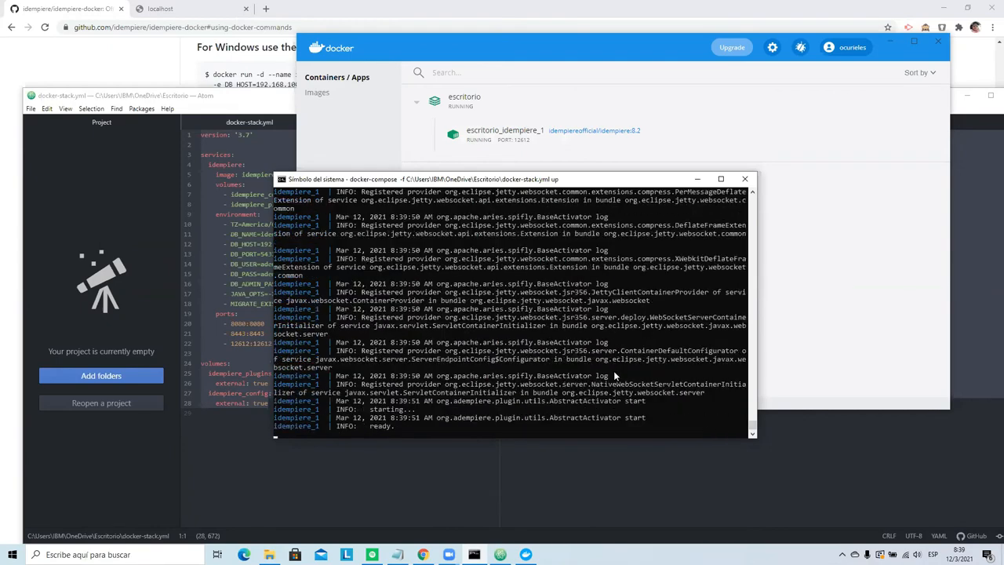
scroll("down", 3)
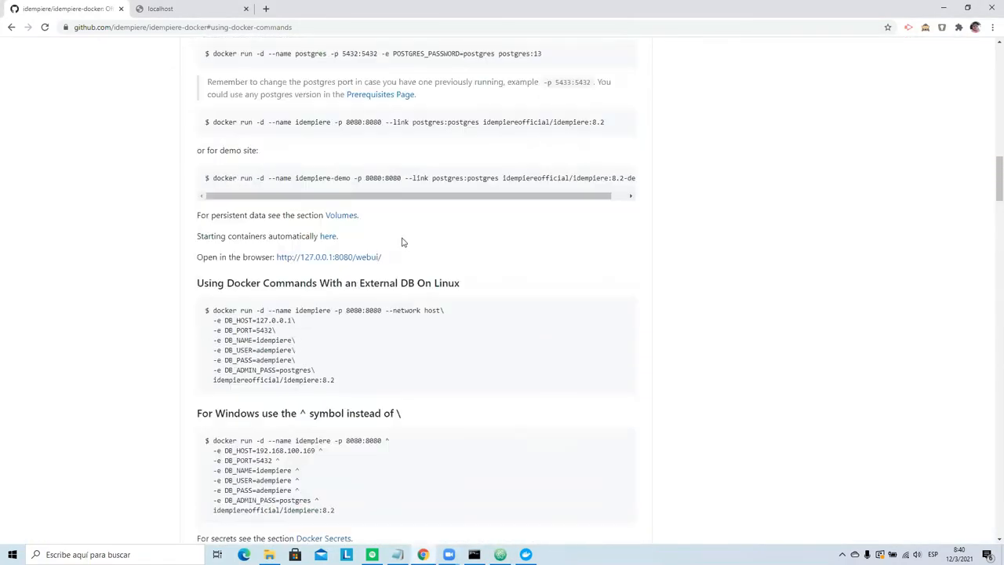
Review the README's default accounts and environment variables, then return to the localhost web UI.
scroll("up", 3)
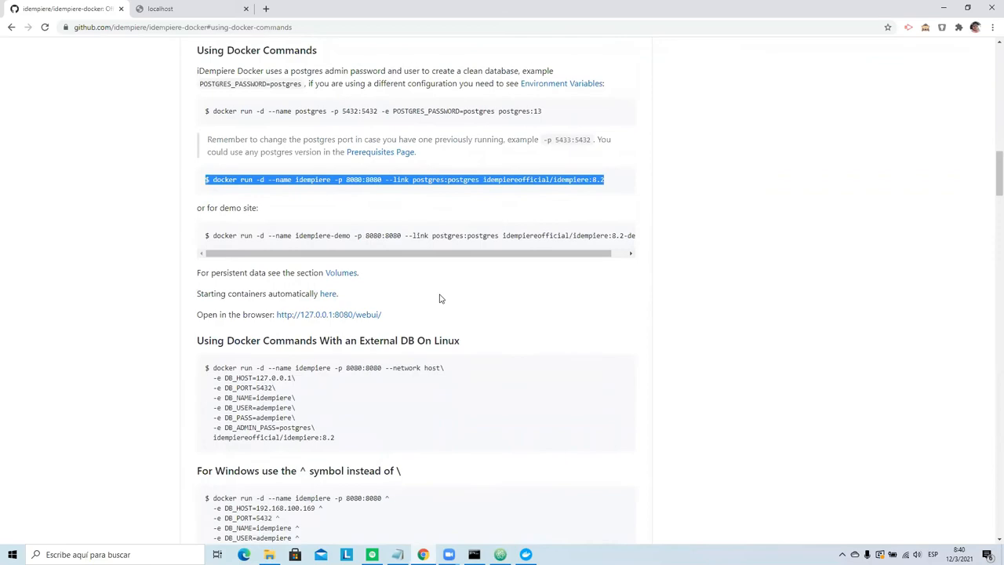
scroll("down", 3)
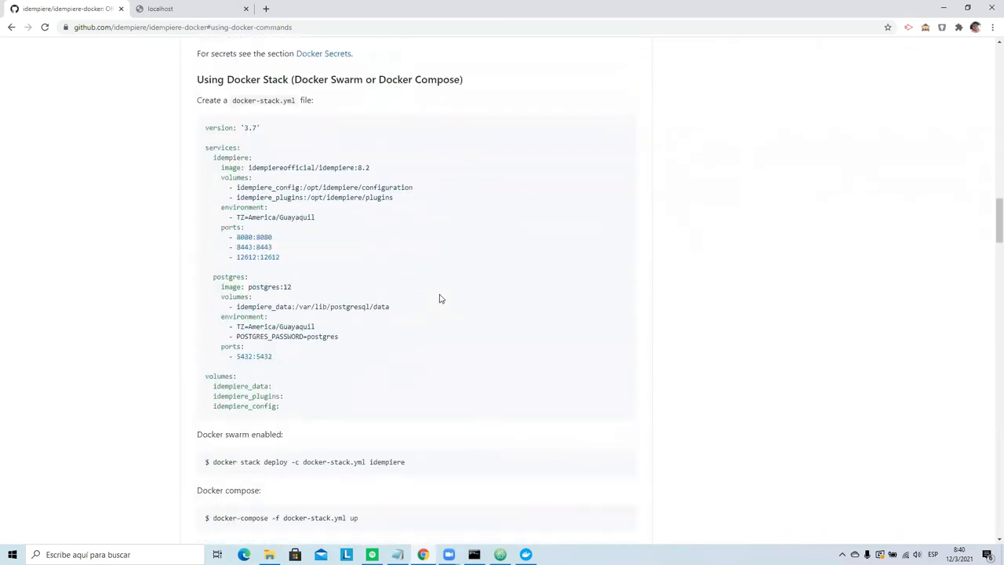
scroll("down", 3)
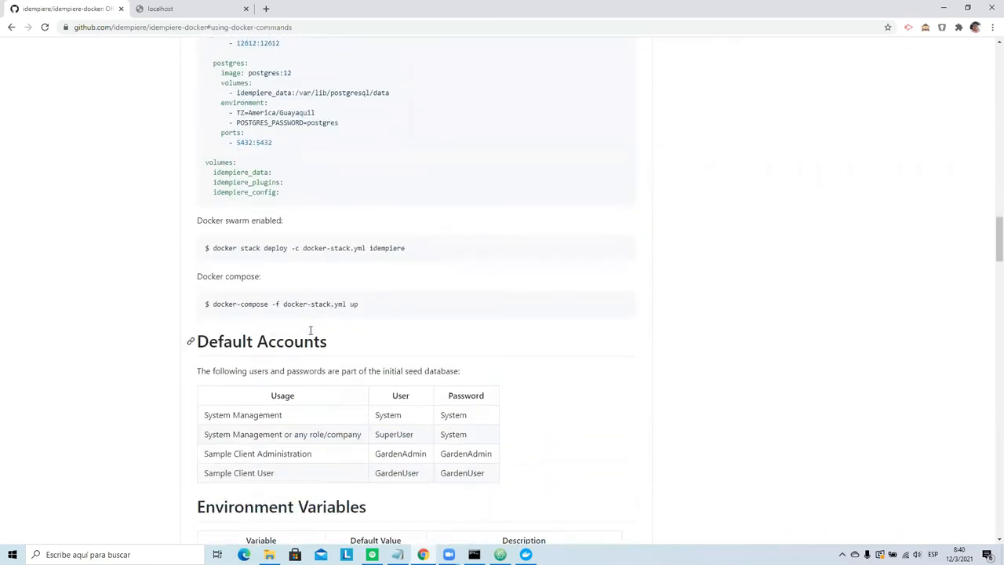
scroll("down", 3)
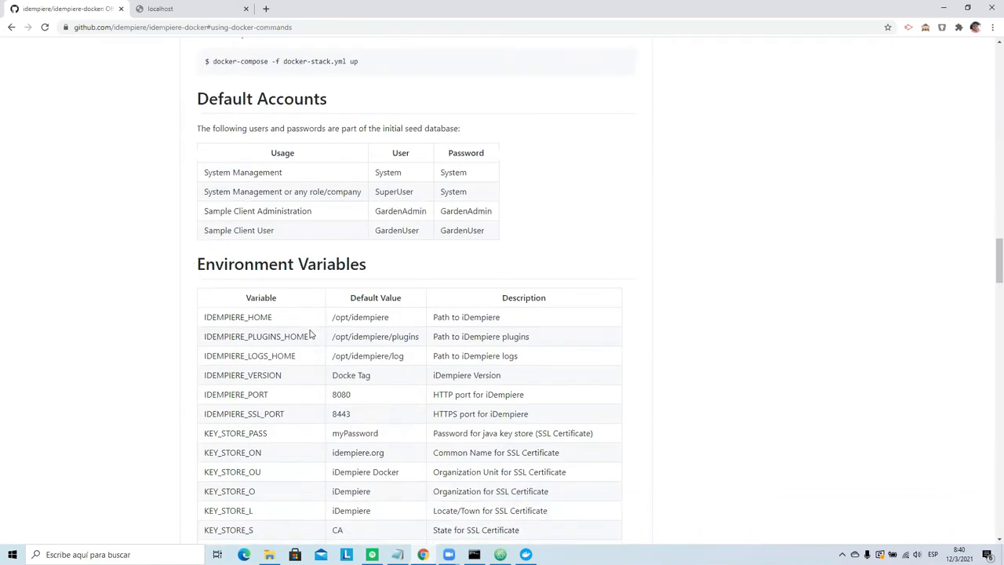
scroll("down", 3)
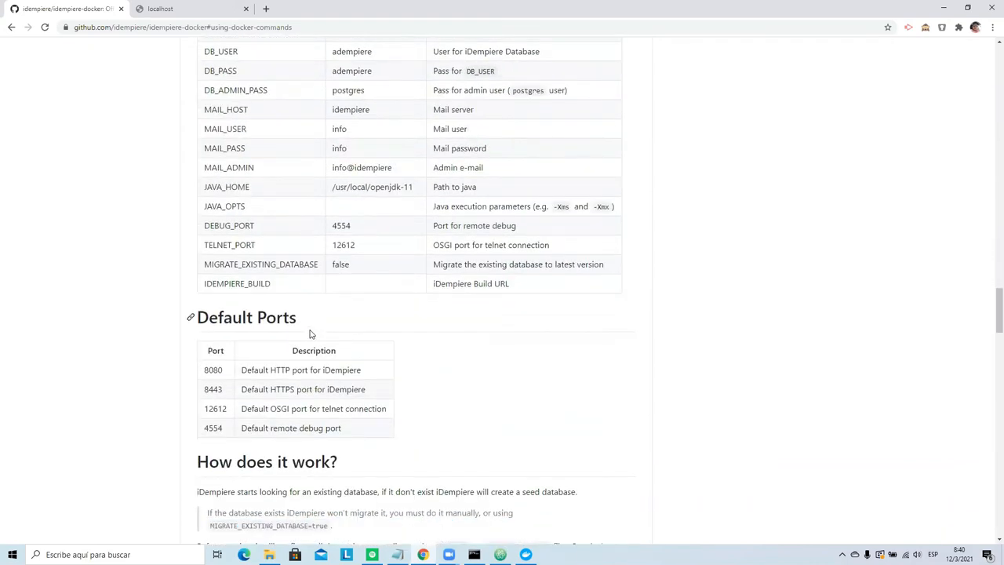
left_click(346, 555)
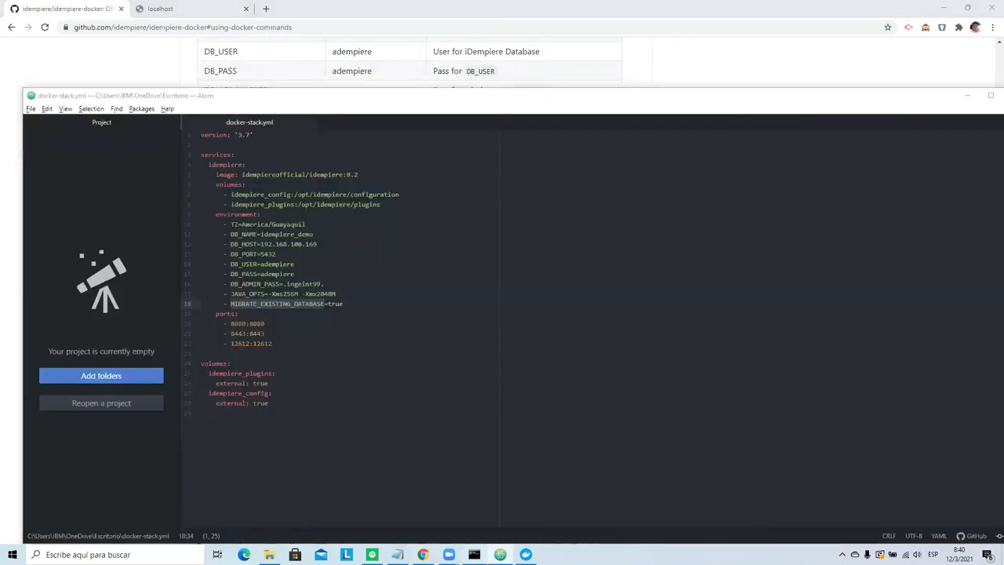
key("alt+tab")
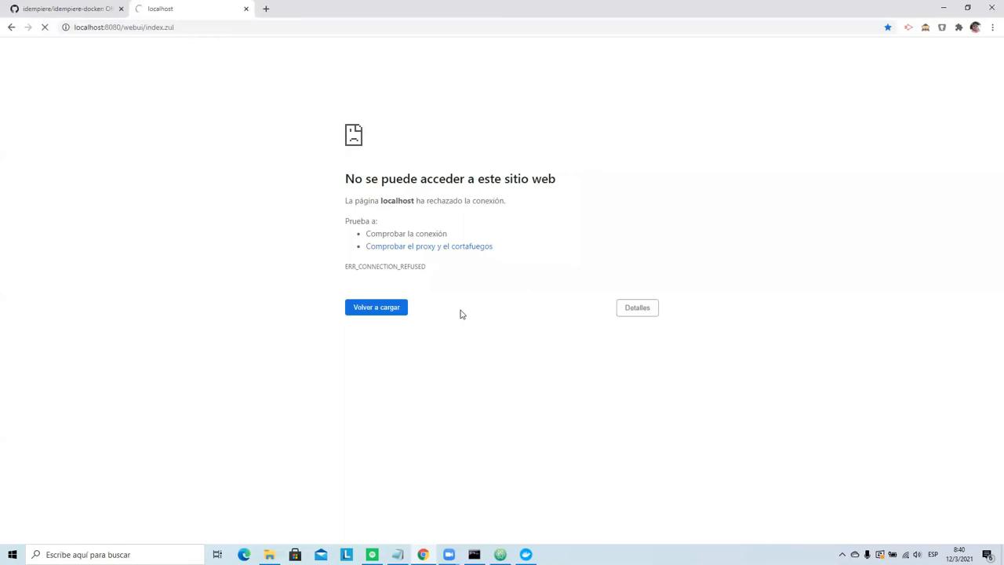
Reload localhost:8080/webui and log in as SuperUser to the GardenWorld dashboard.
left_click(376, 306)
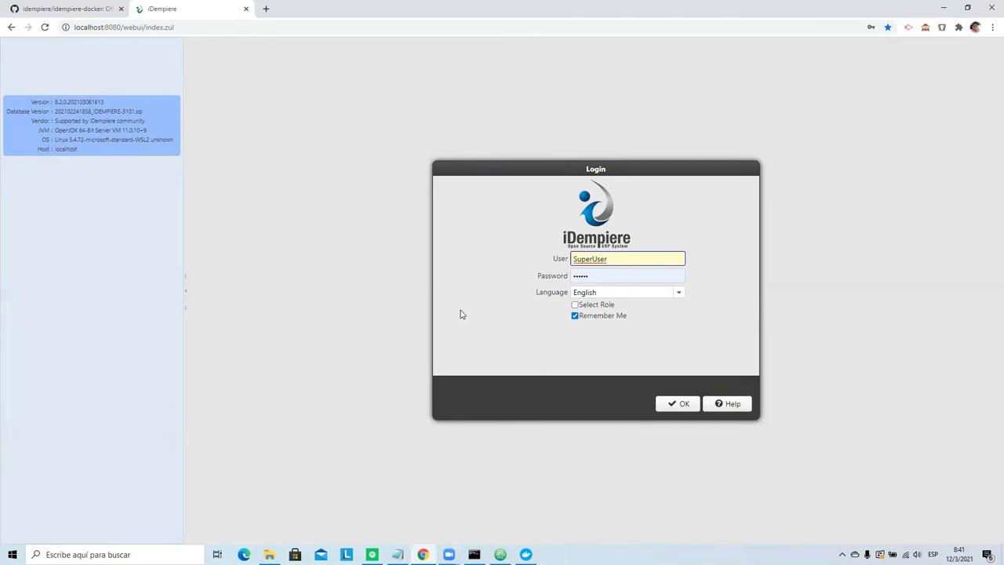
mouse_move(457, 201)
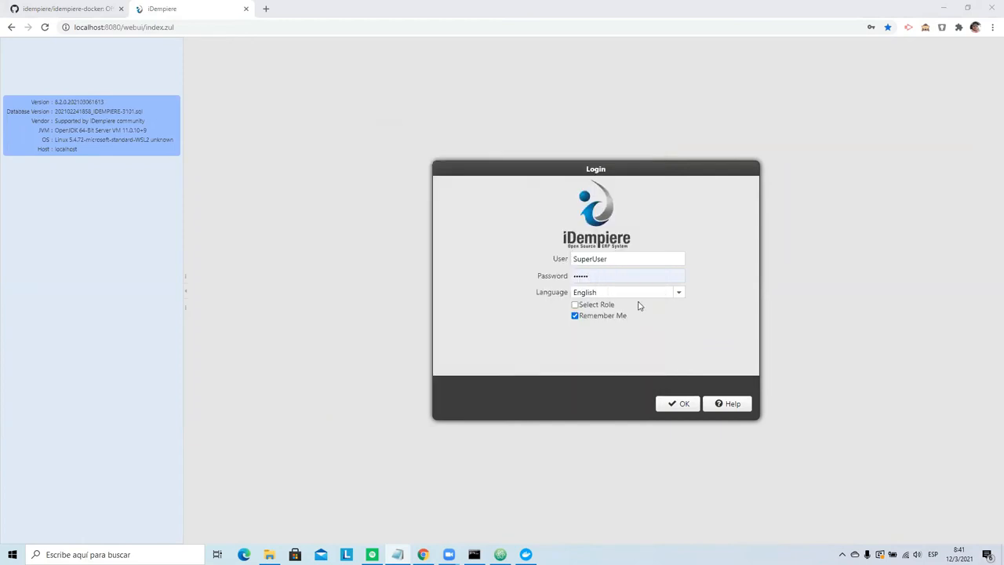
left_click(679, 404)
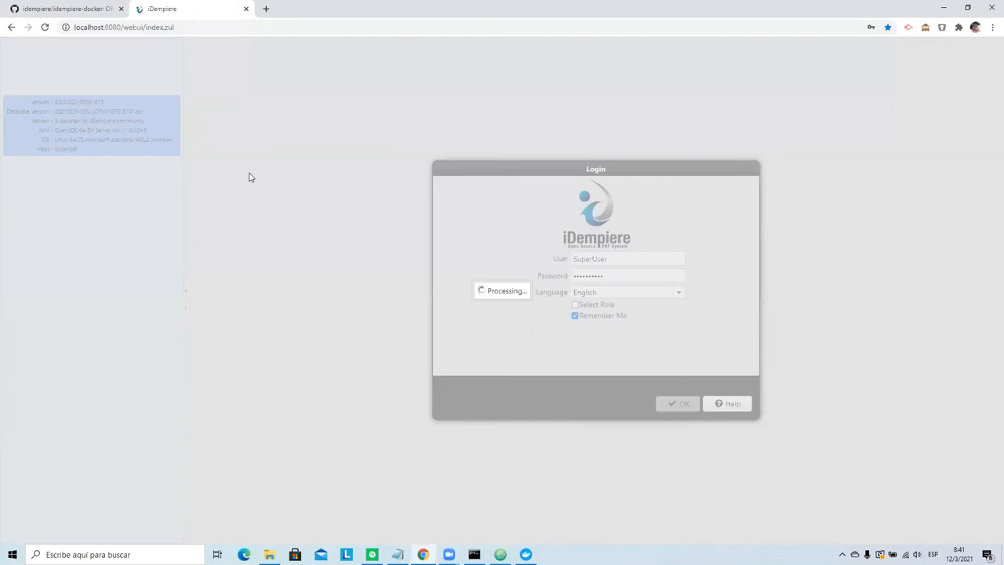
left_click(677, 403)
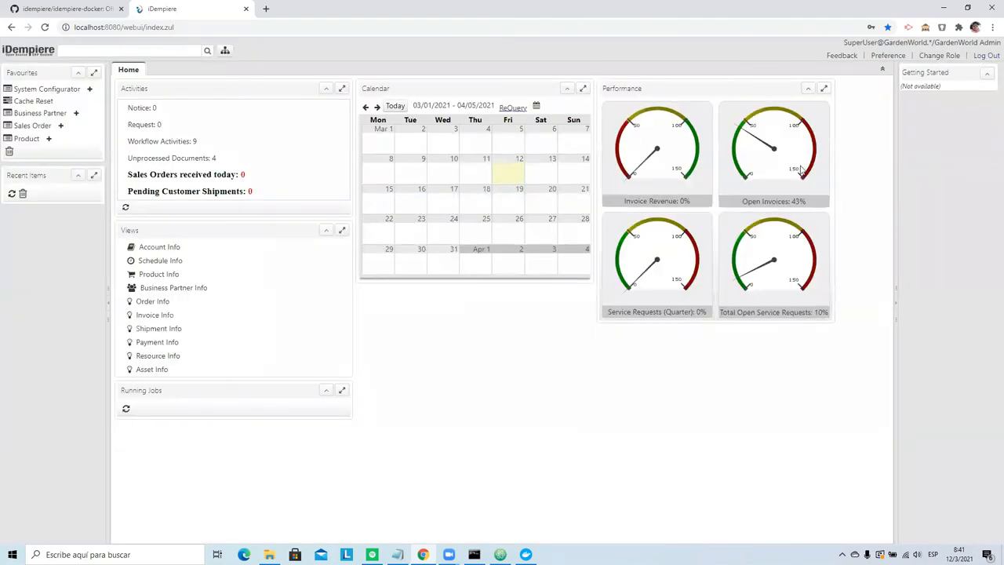
left_click(985, 55)
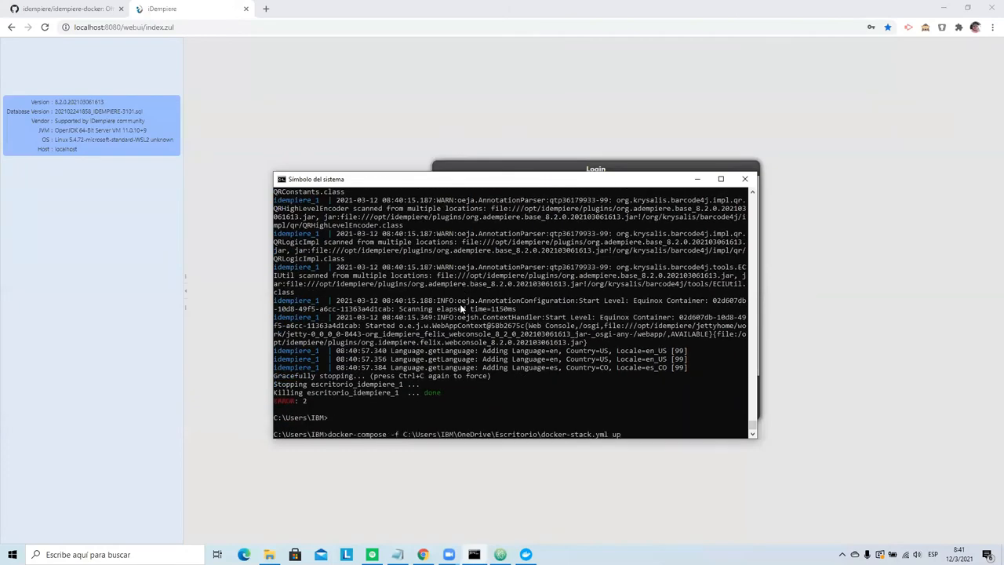
Stop the running escritorio_idempiere_1 stack to restart docker-compose.
key("enter")
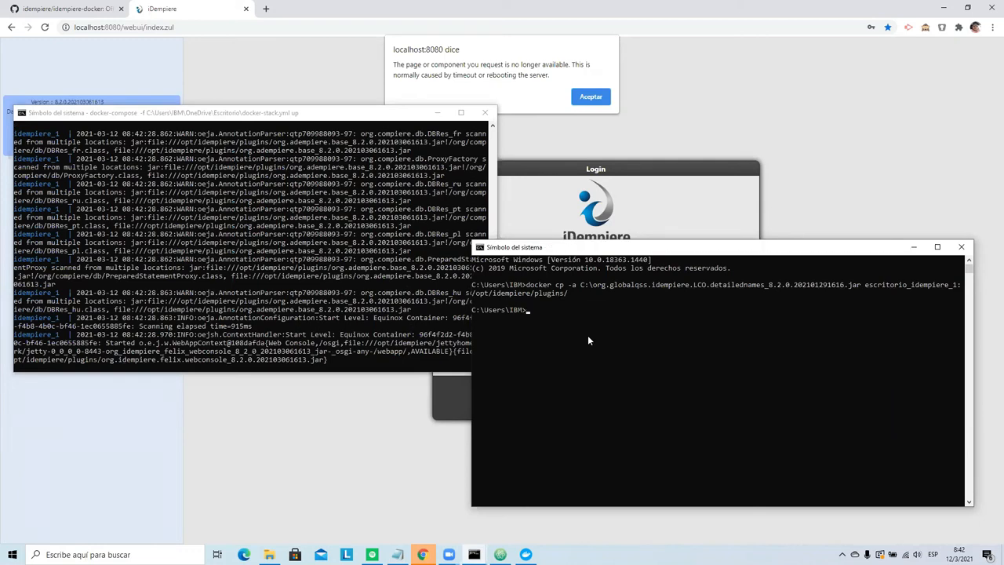
In the Telnet OSGi console, install the LCO detailed-names jar as bundle 342 and run setbsl 5 342.
type("telnet loc")
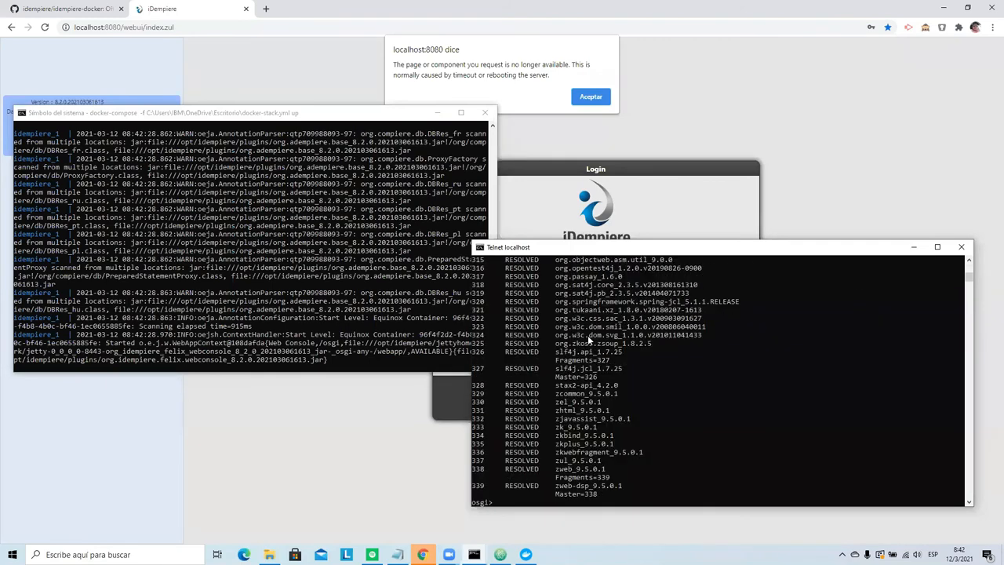
type("install fil")
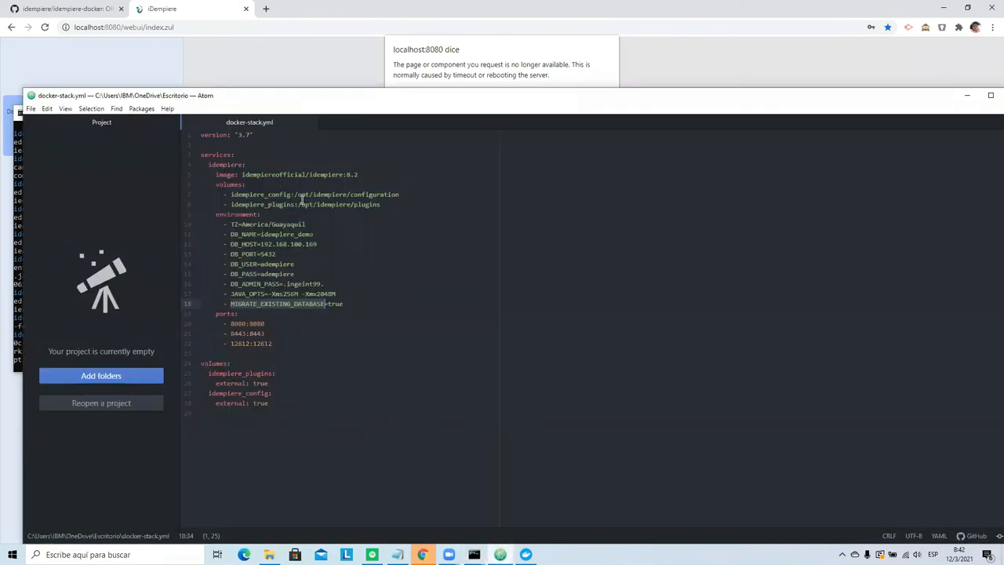
left_click(314, 194)
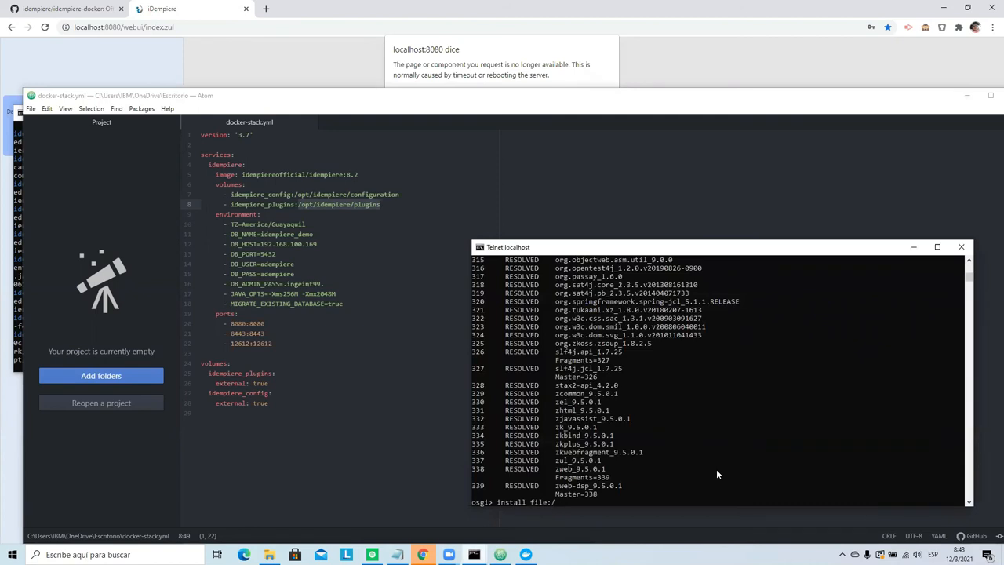
type("opt")
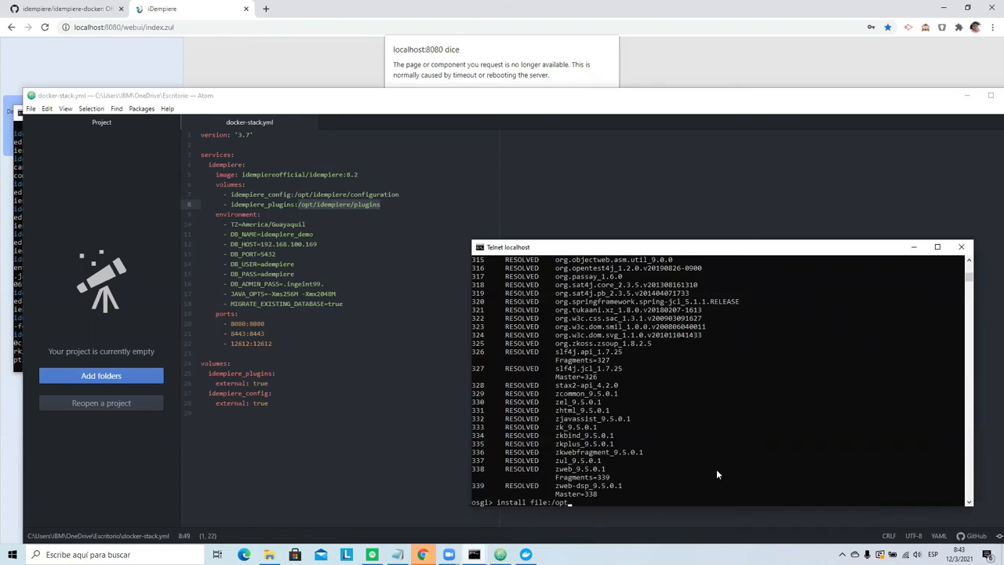
type("/idempie")
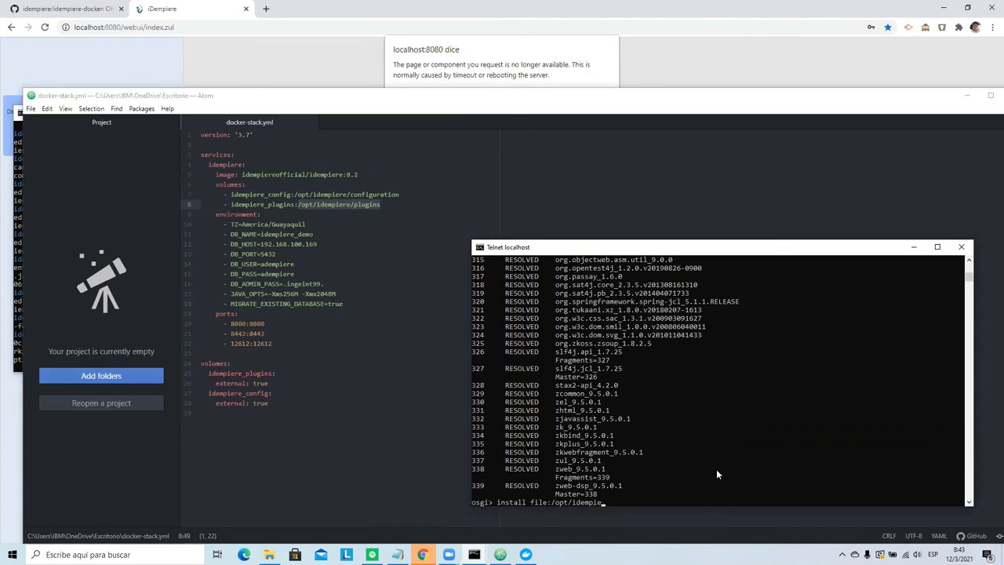
type("/plugins/org.globalqss.idempiere.LCO.detailednames_8.2.0.202101291616.jar")
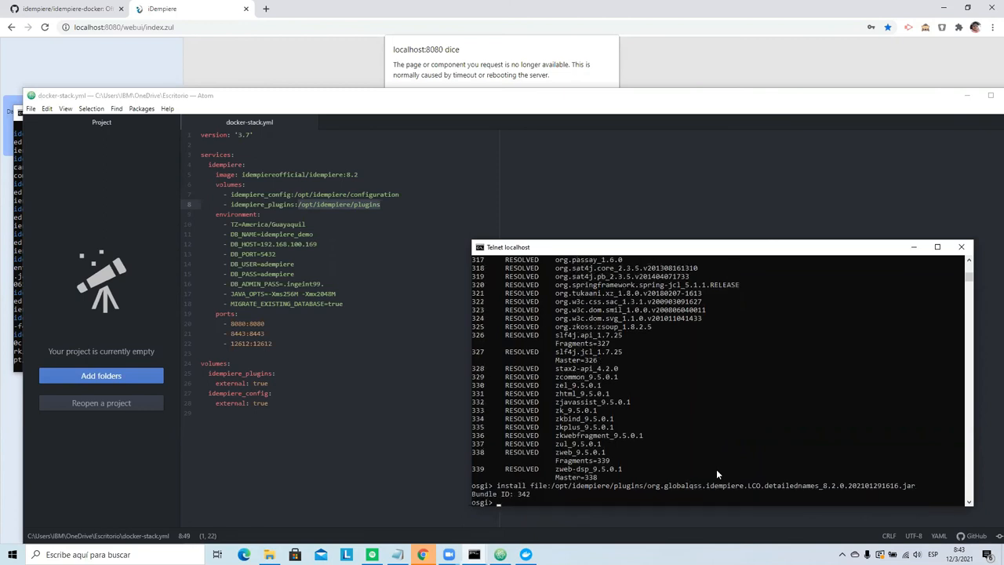
type("setbsl")
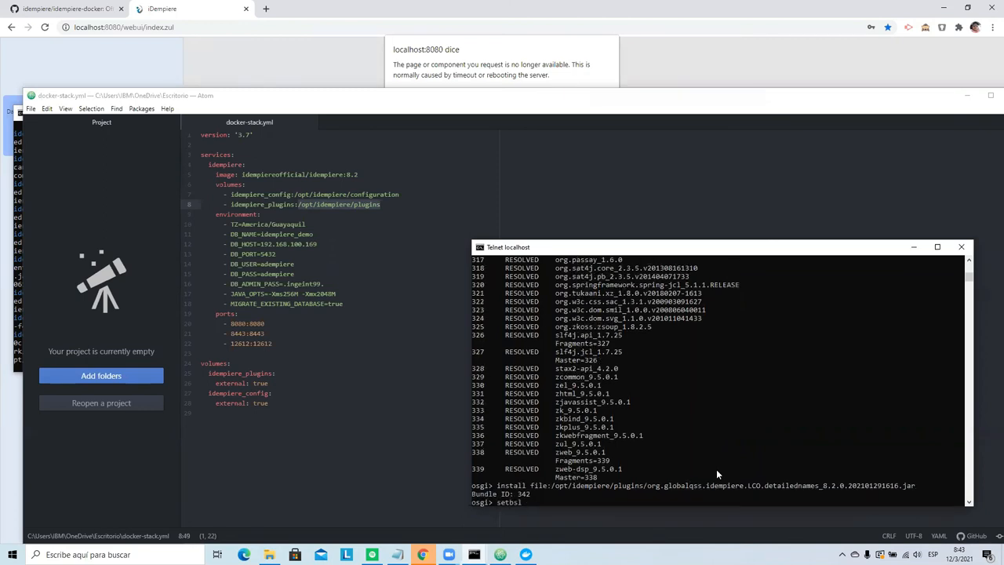
type("setbsl 5 342")
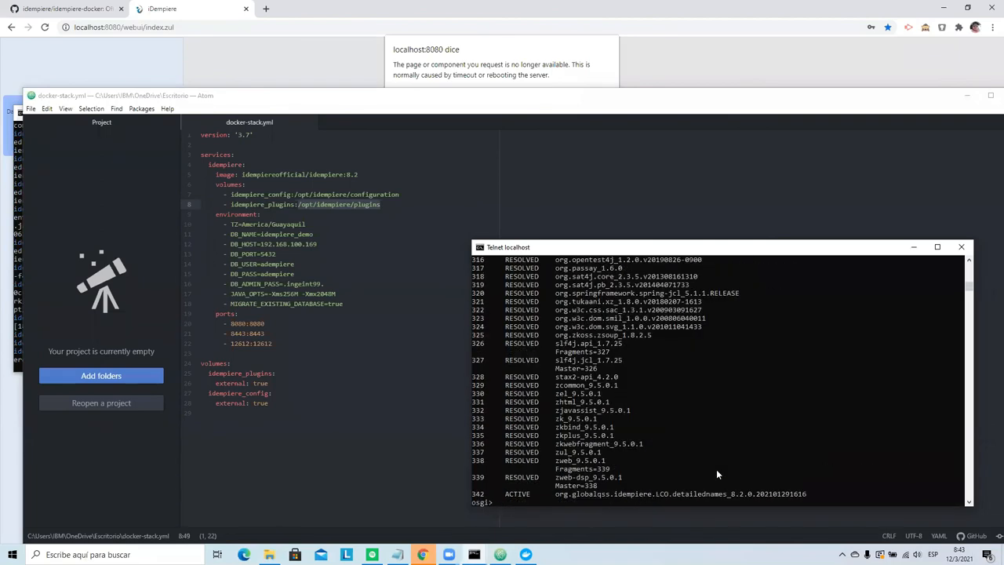
mouse_move(337, 74)
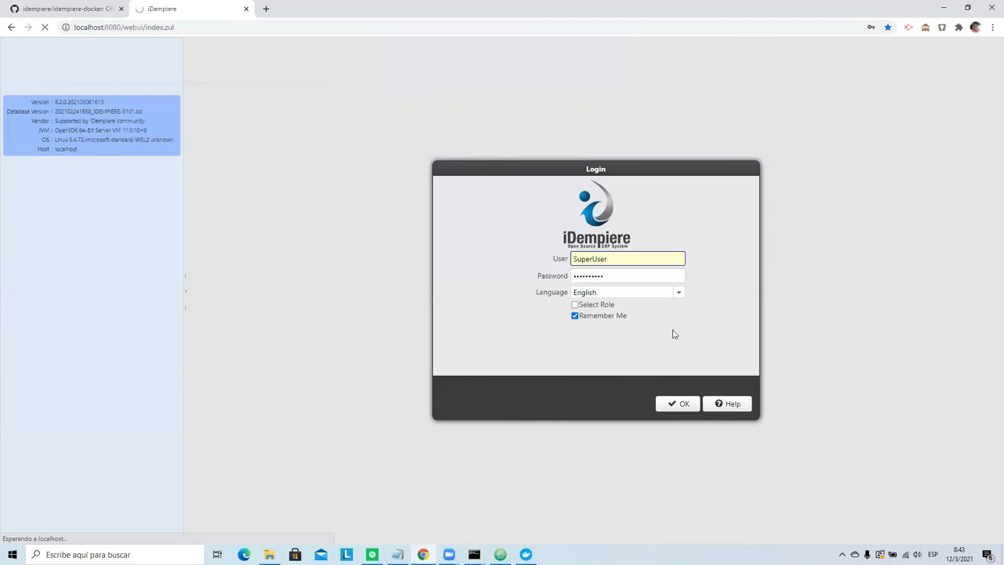
Log in, open Colombia Localization > Detailed Names > TaxId Type, start a new record, then close it.
left_click(679, 403)
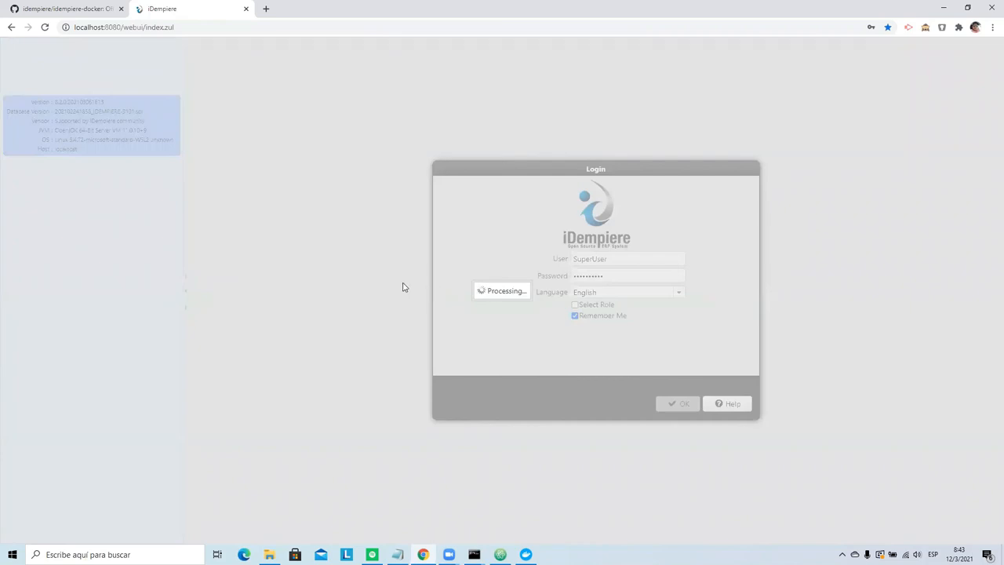
left_click(678, 404)
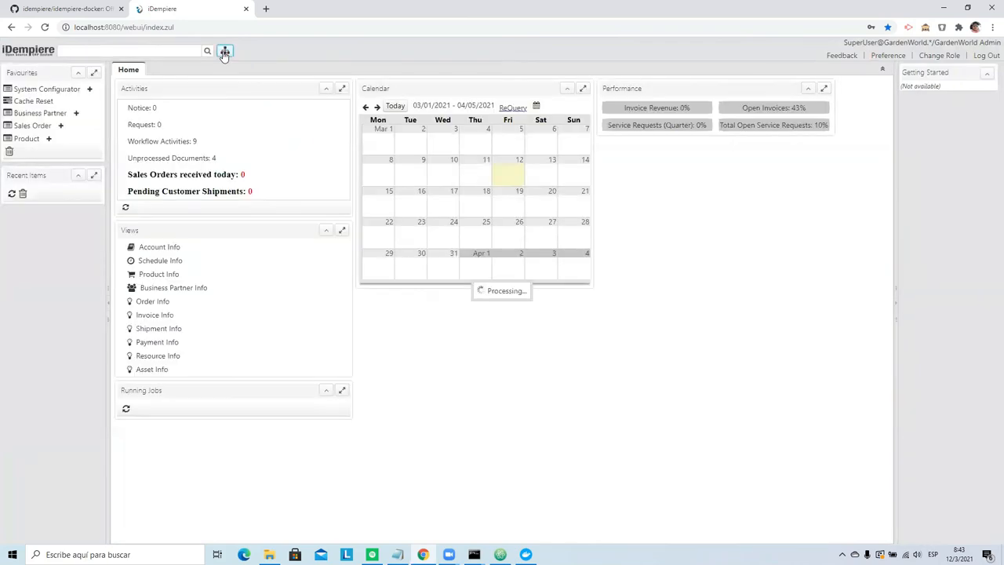
left_click(225, 50)
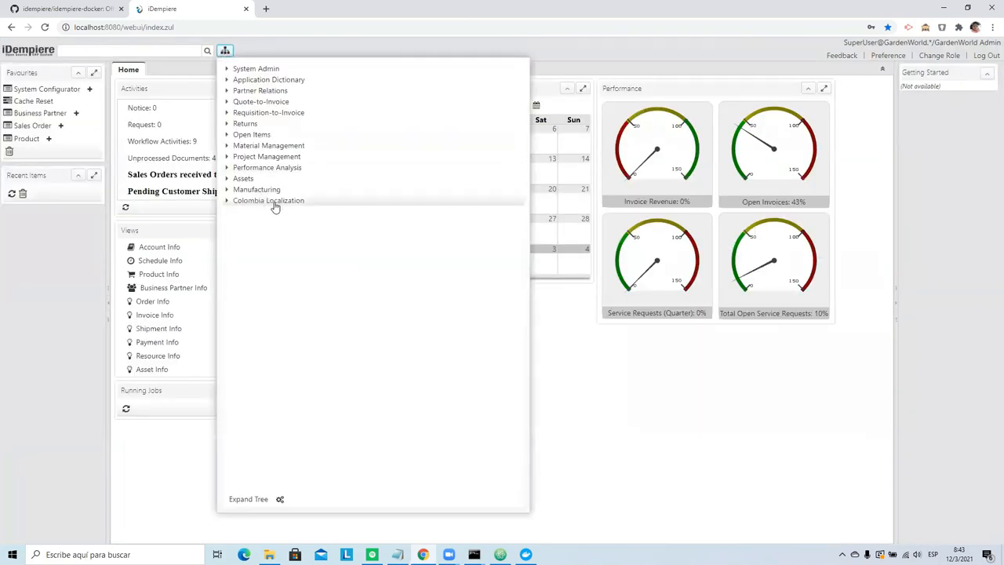
left_click(268, 200)
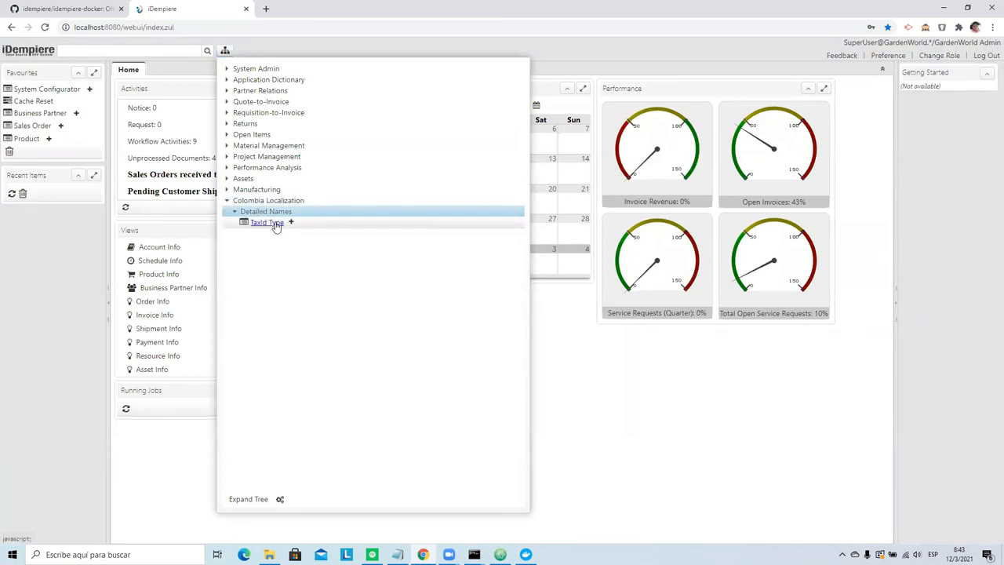
left_click(266, 222)
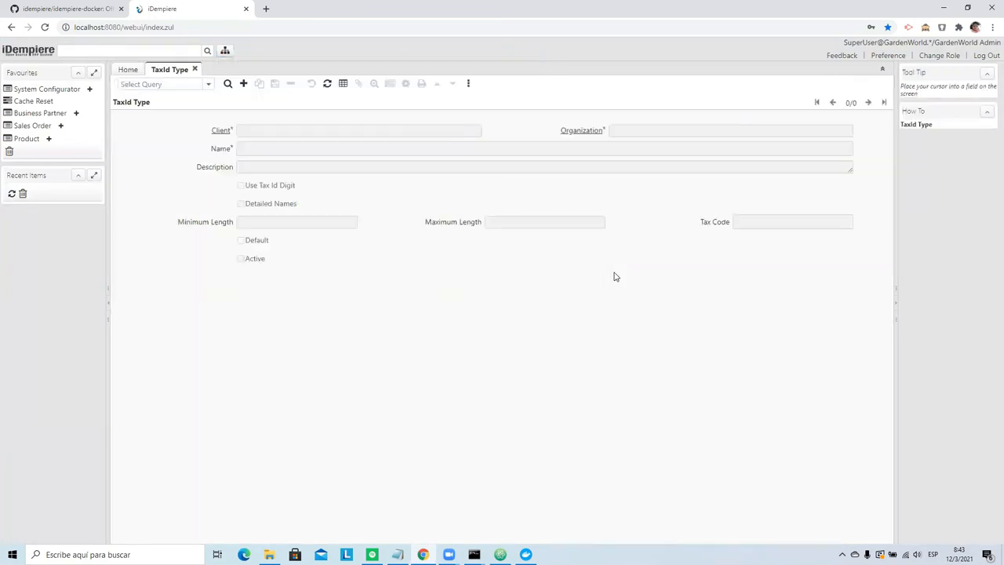
left_click(244, 83)
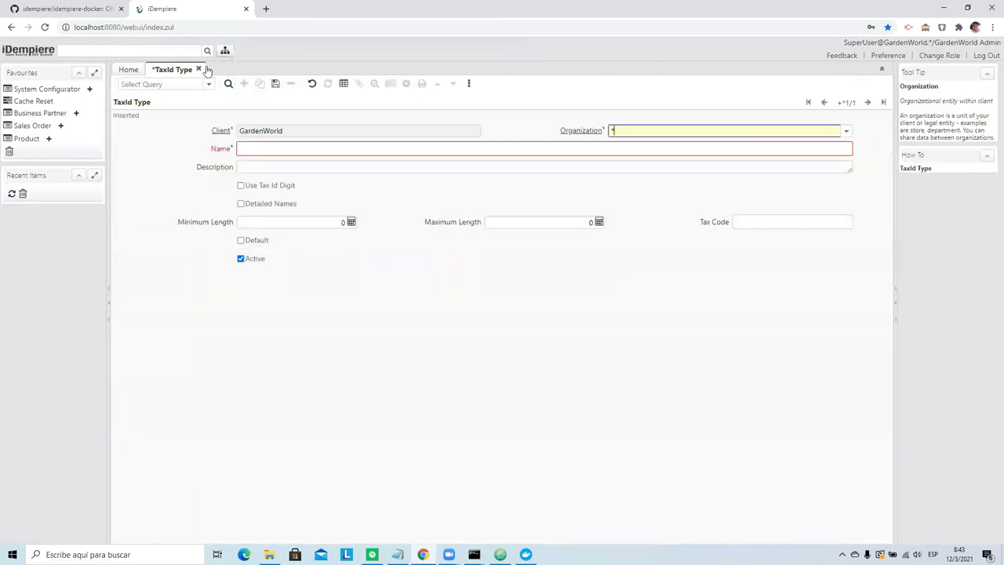
left_click(199, 69)
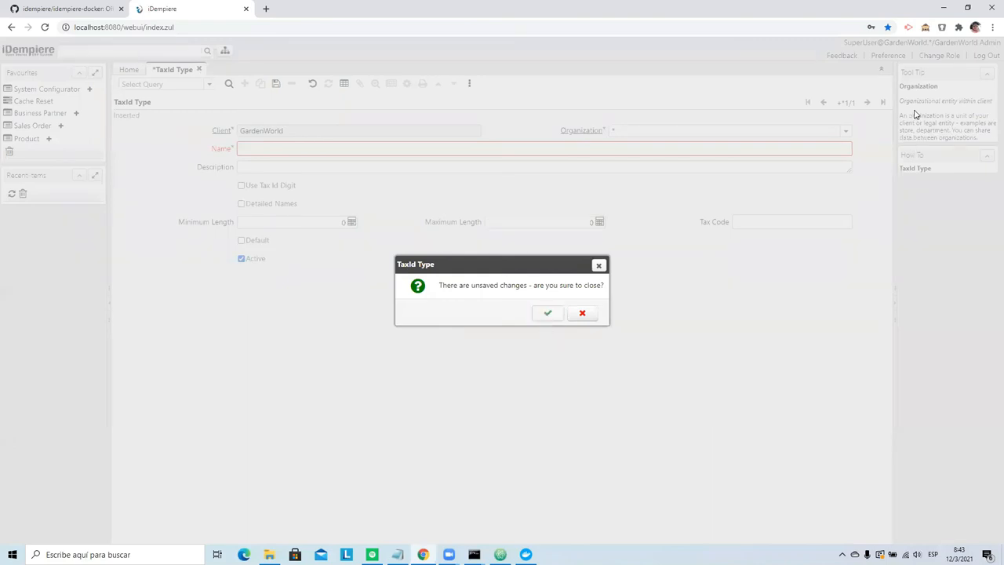
Switch to the System Administrator role, view the server info dialog, then return to login.
left_click(548, 313)
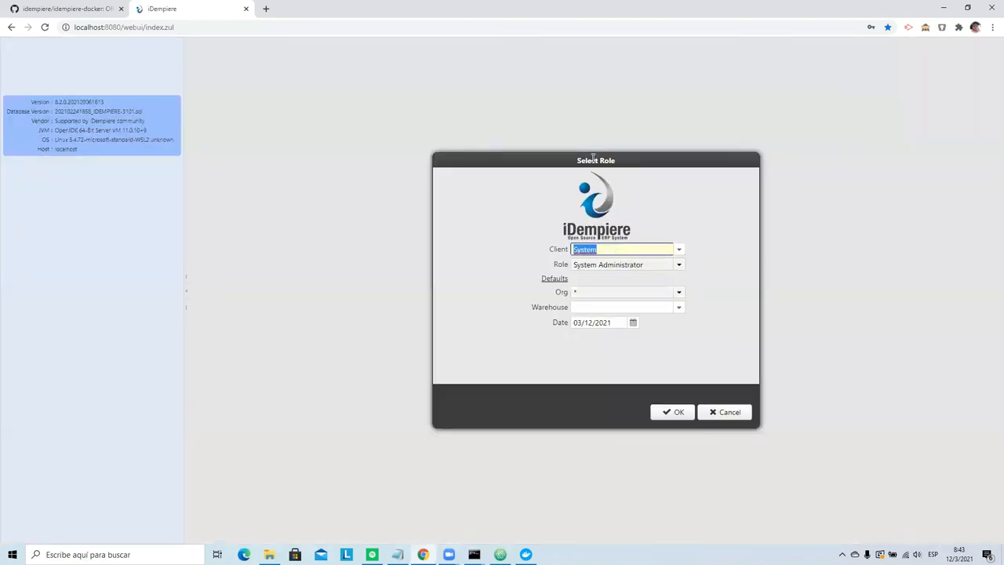
left_click(674, 412)
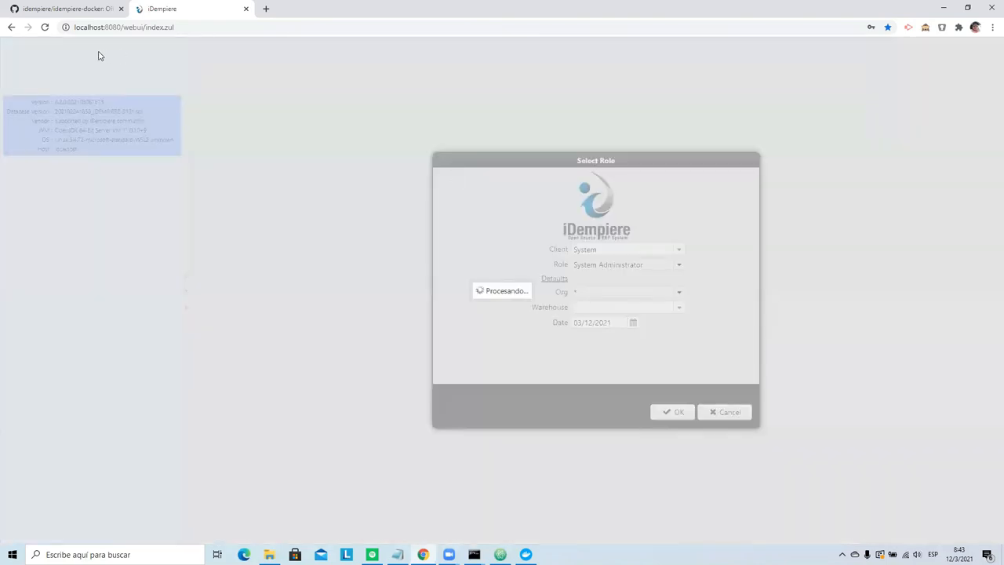
left_click(672, 412)
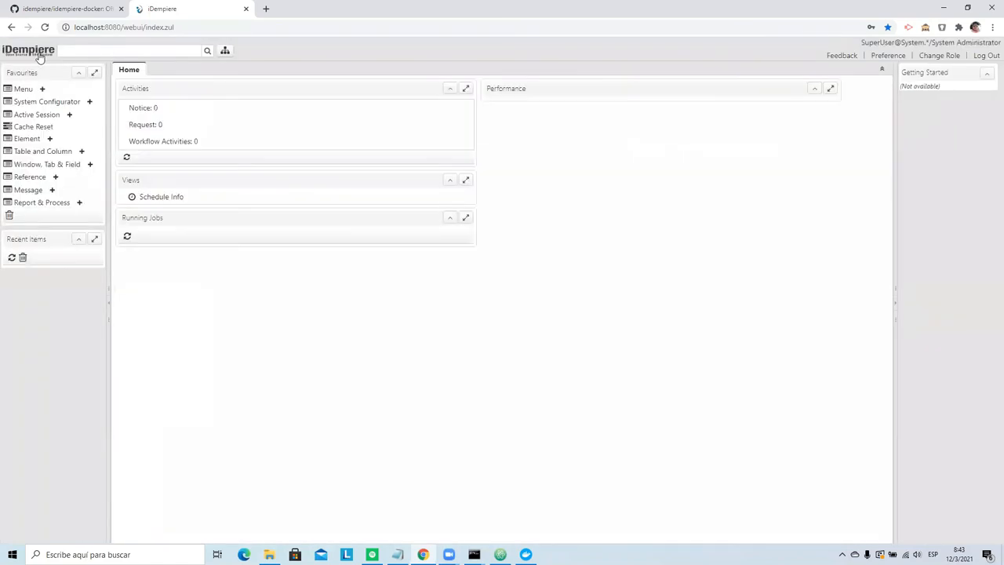
left_click(28, 49)
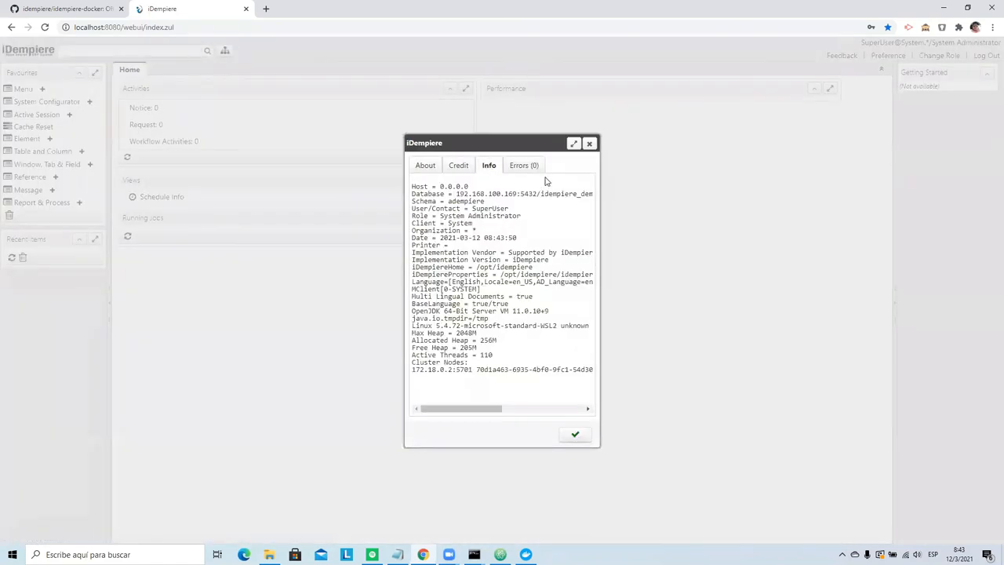
mouse_move(538, 160)
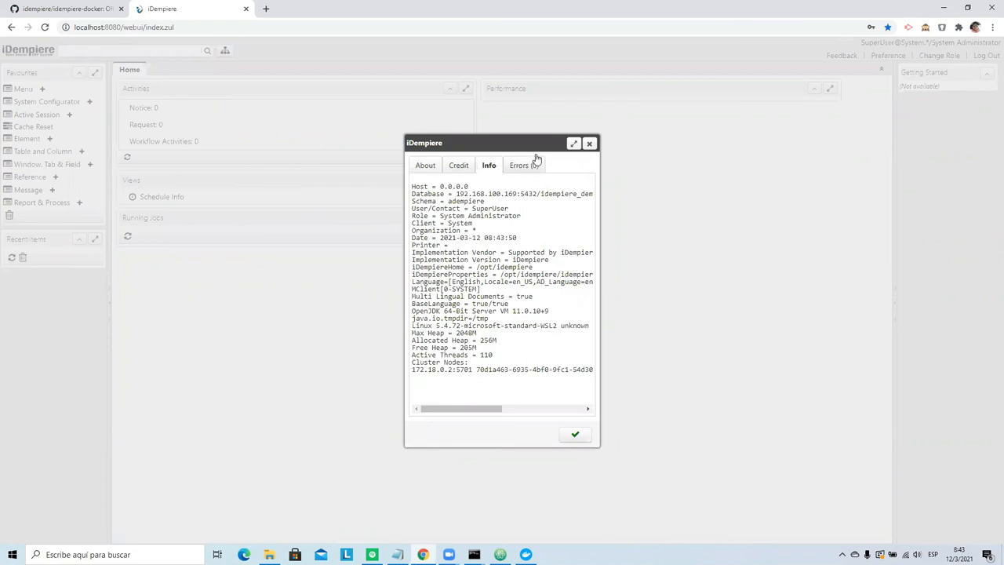
left_click(575, 434)
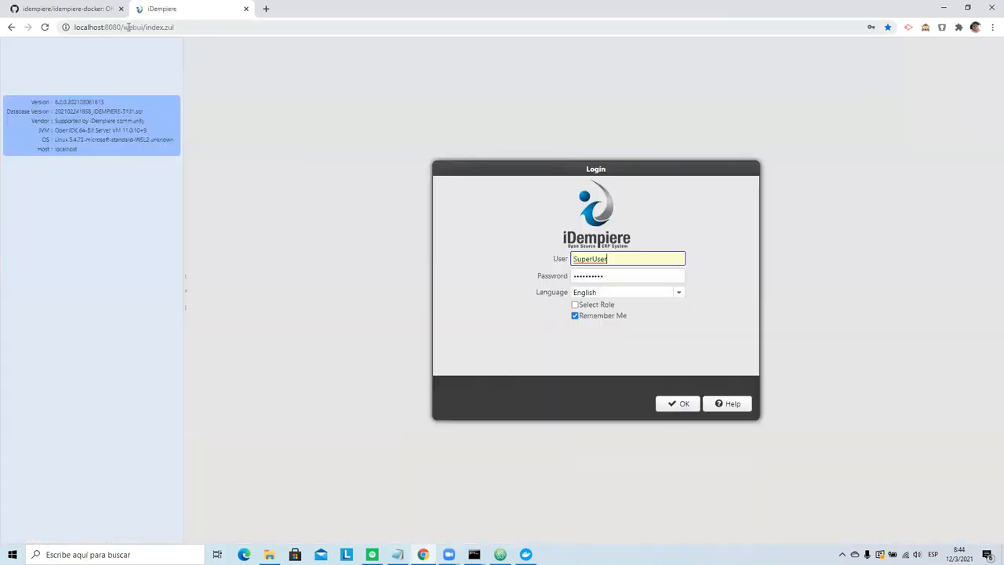
left_click(123, 27)
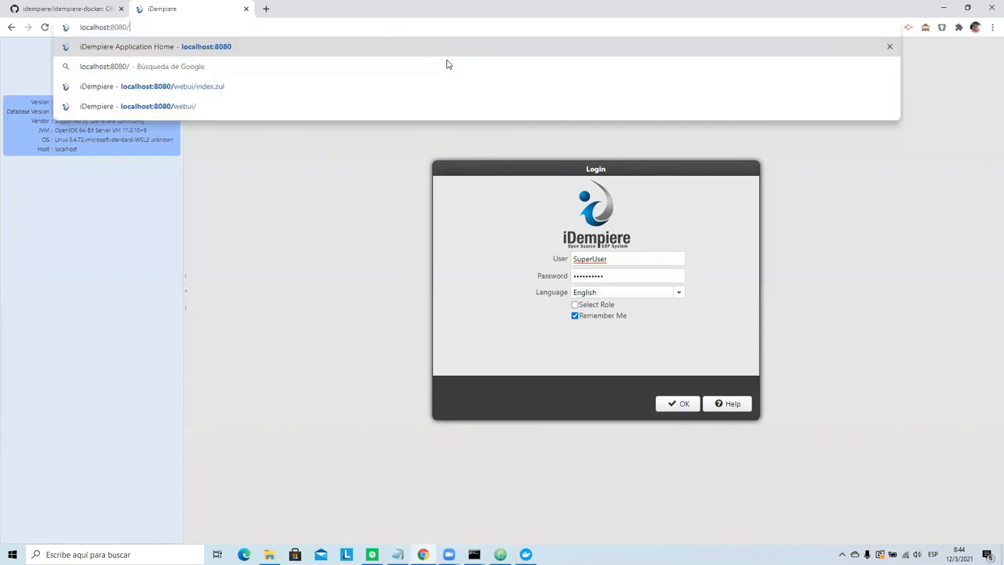